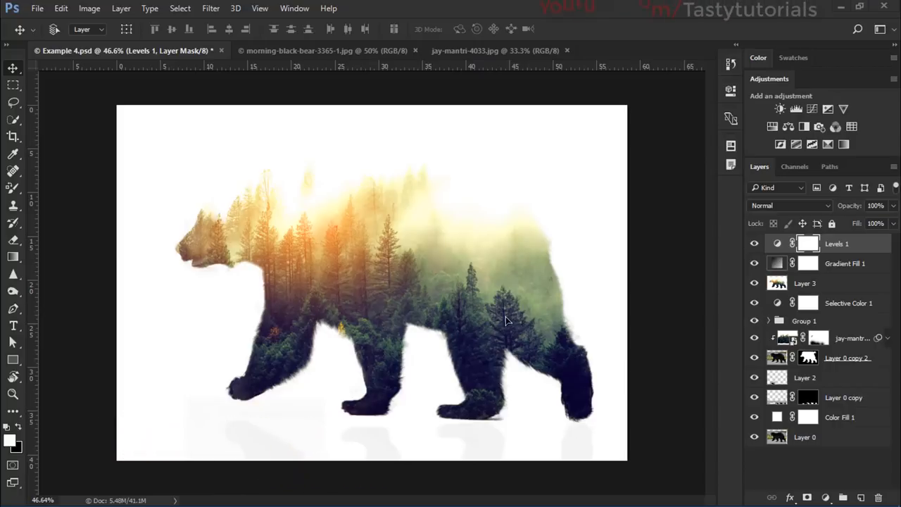
pyautogui.moveTo(345, 54)
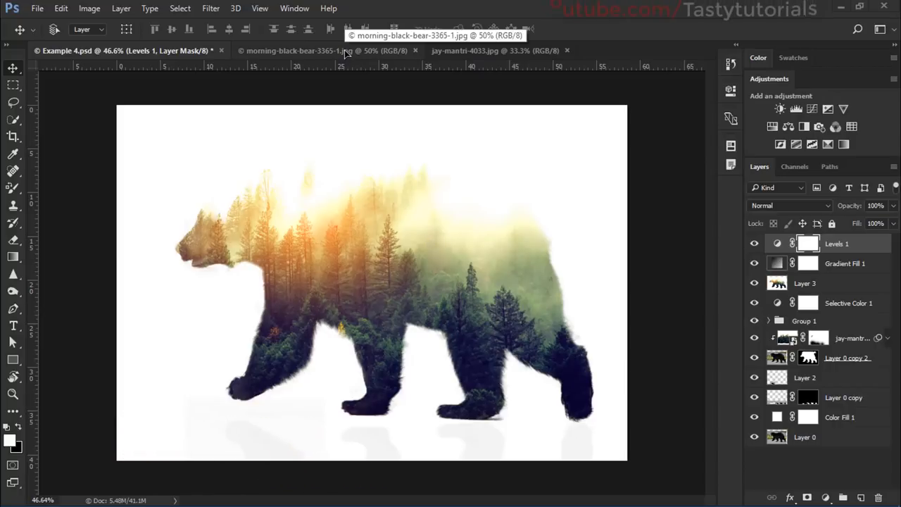
# - View the morning black bear photo, then switch to the Jay Mantri misty forest photo
pyautogui.click(302, 50)
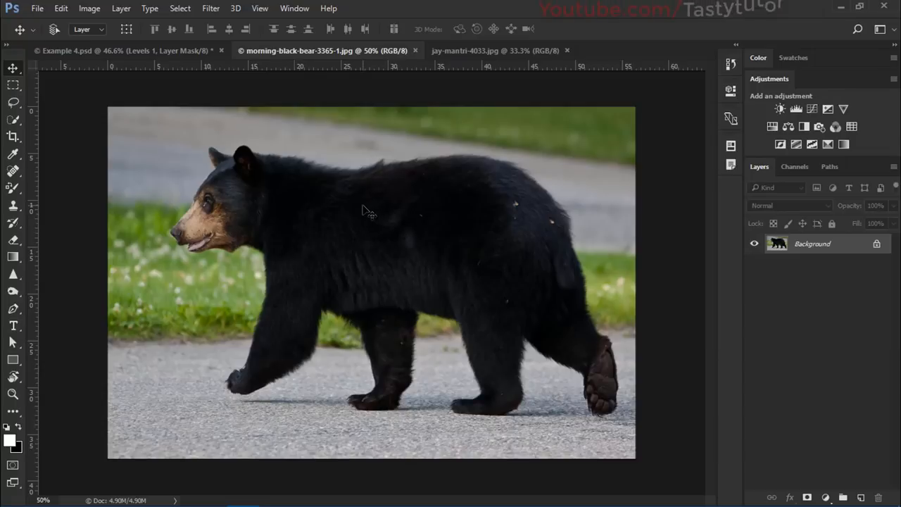
pyautogui.moveTo(380, 233)
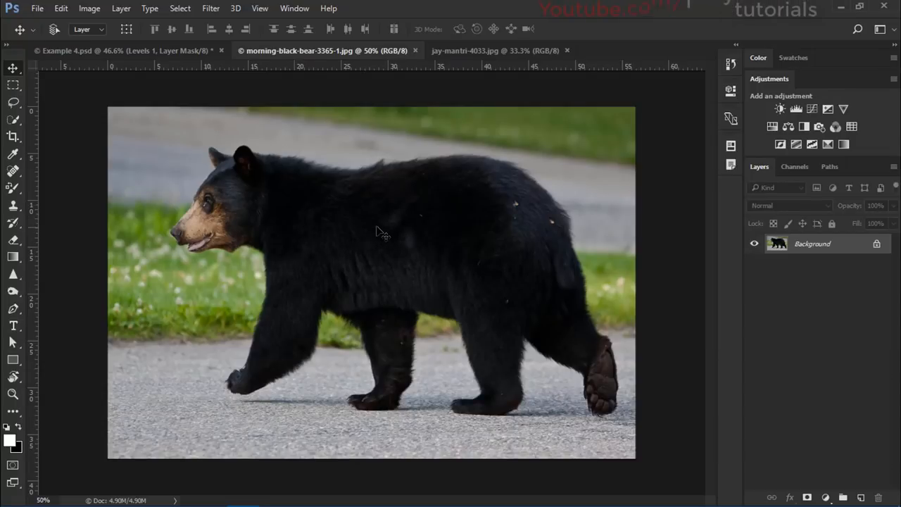
pyautogui.click(495, 50)
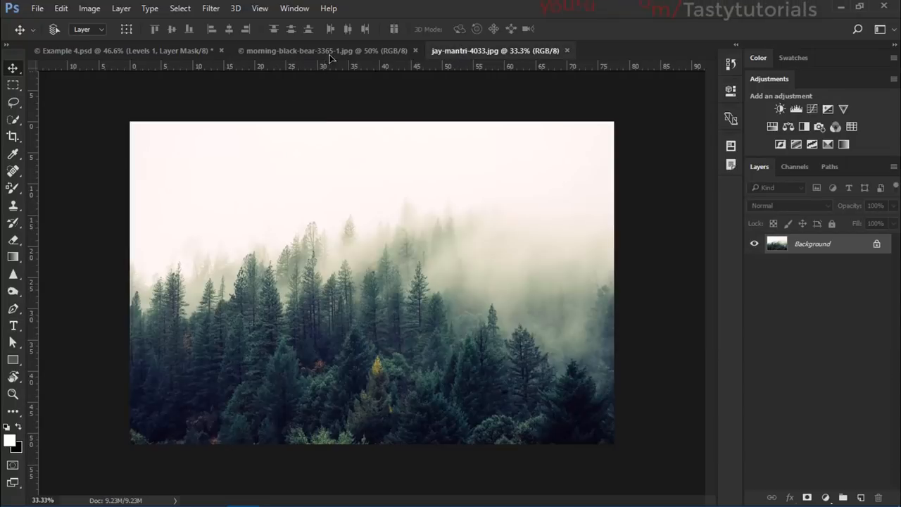
# - Refine the bear's layer mask along its back and neck fur in Select and Mask
pyautogui.click(317, 50)
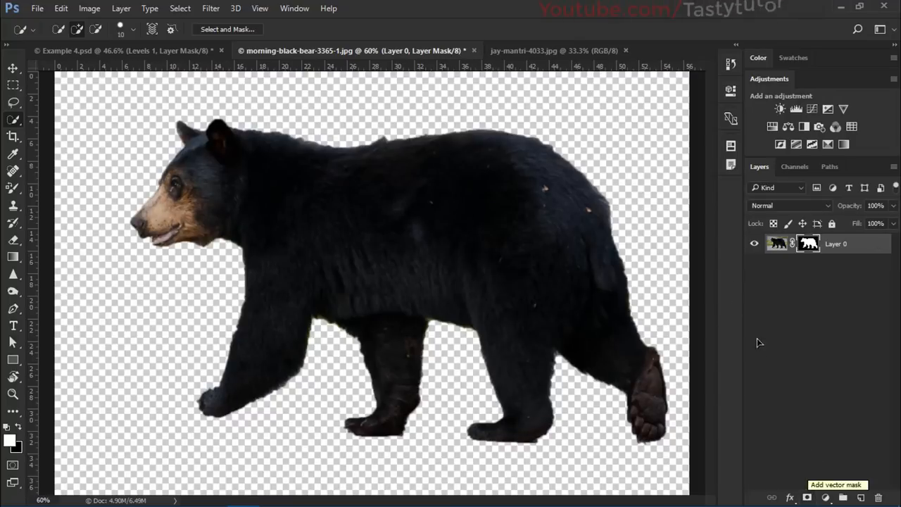
pyautogui.rightClick(809, 244)
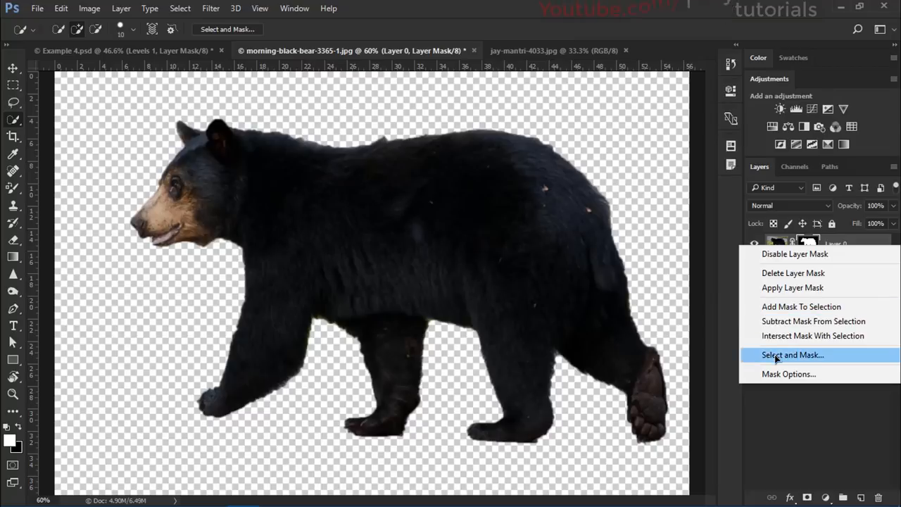
pyautogui.click(792, 354)
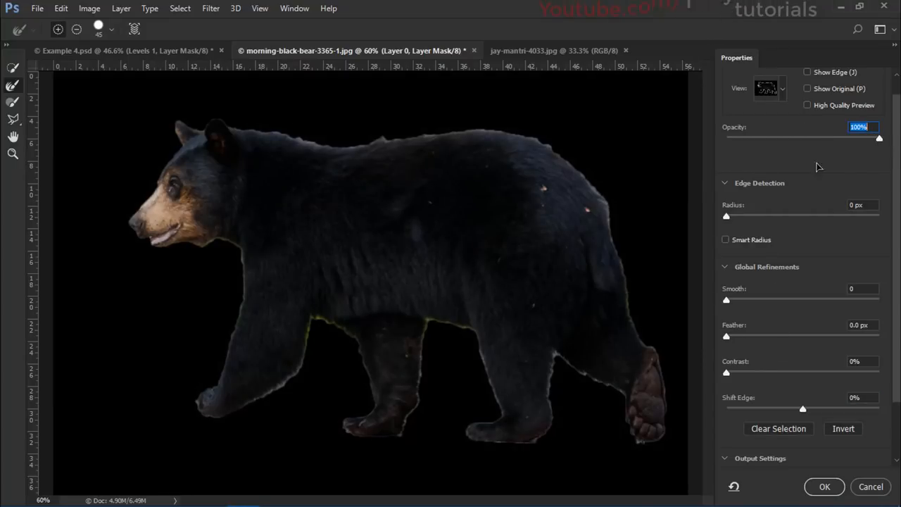
pyautogui.moveTo(491, 129)
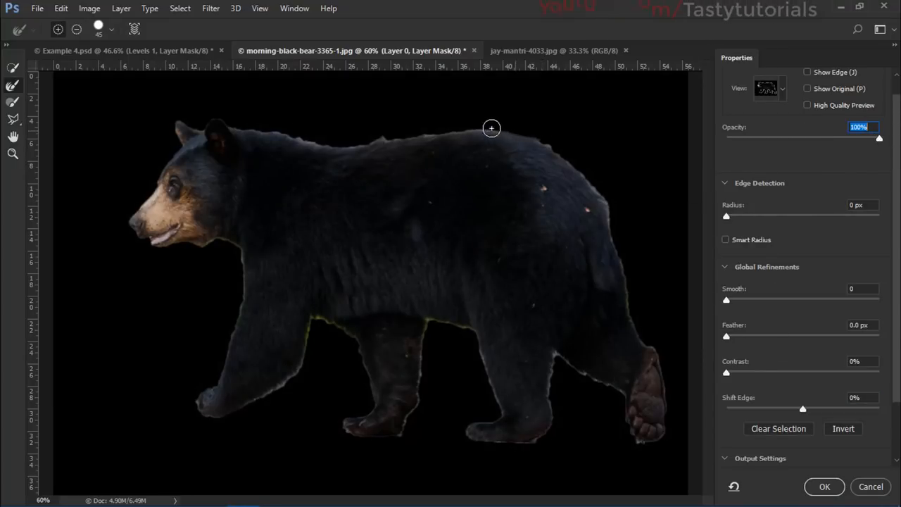
pyautogui.moveTo(492, 128); pyautogui.dragTo(350, 139)
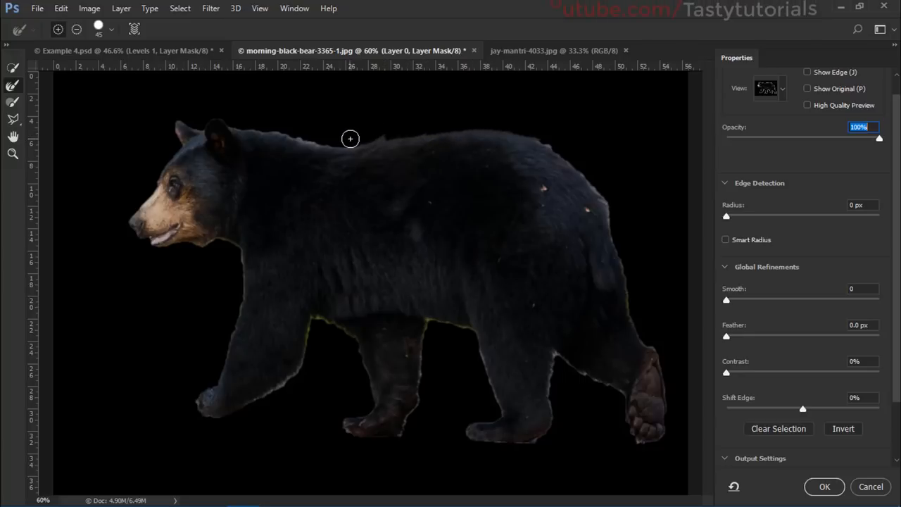
pyautogui.moveTo(350, 138); pyautogui.dragTo(166, 130)
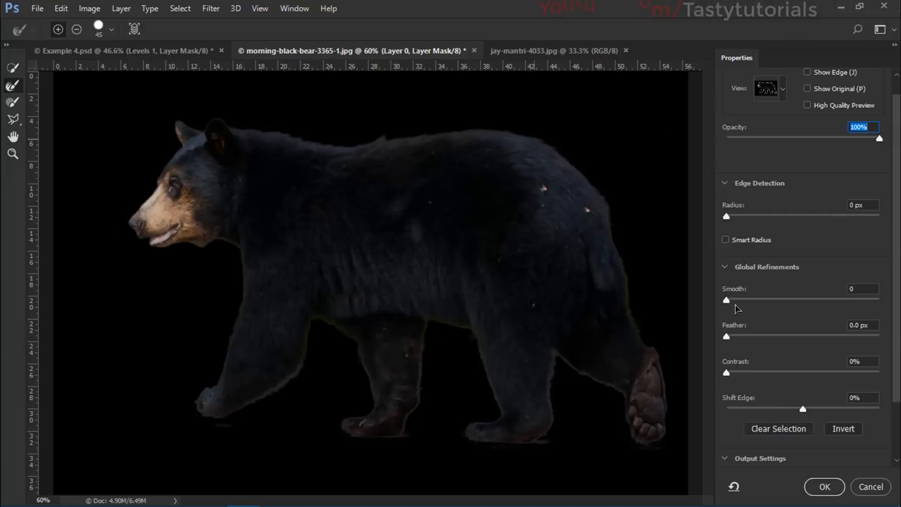
pyautogui.click(824, 487)
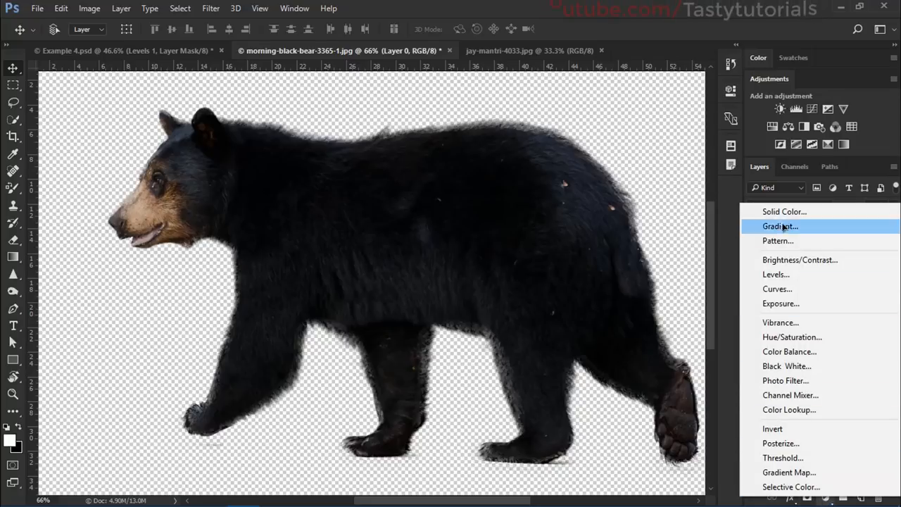
# - Add a white Solid Color fill layer behind the bear and hide Layer 0
pyautogui.click(784, 211)
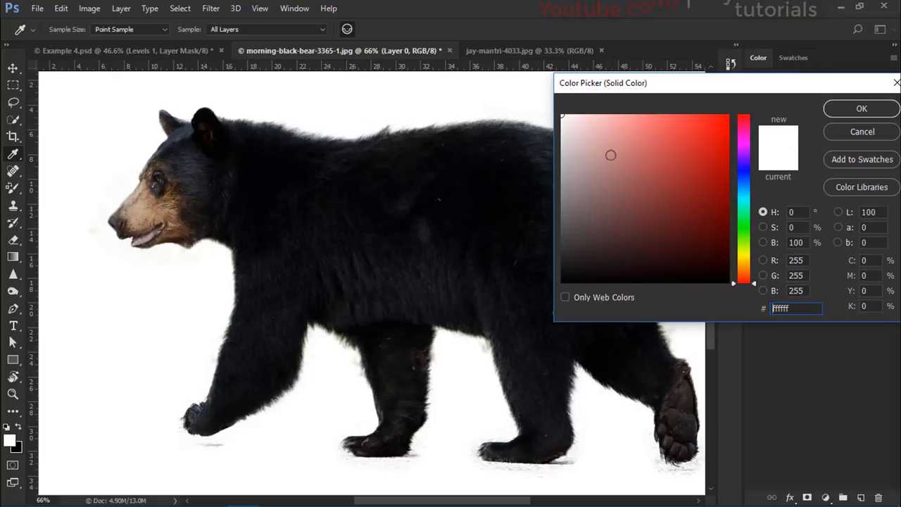
pyautogui.click(861, 109)
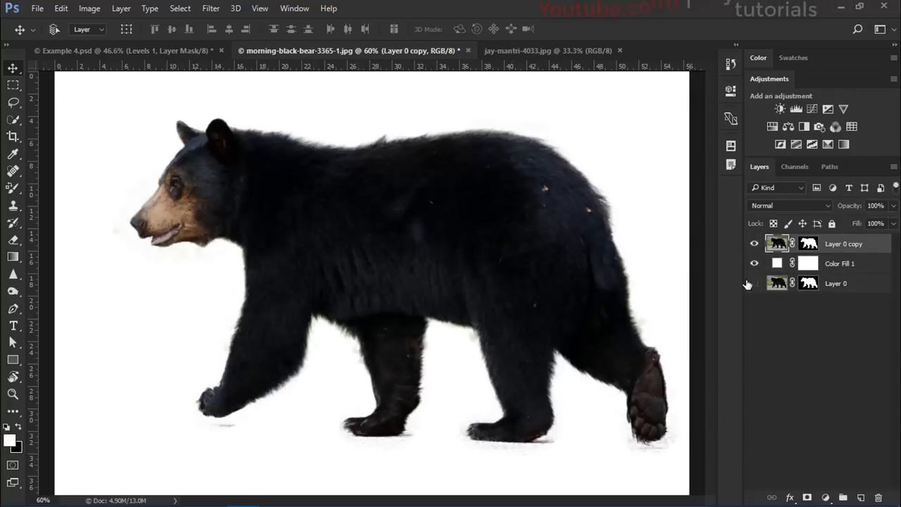
pyautogui.click(754, 283)
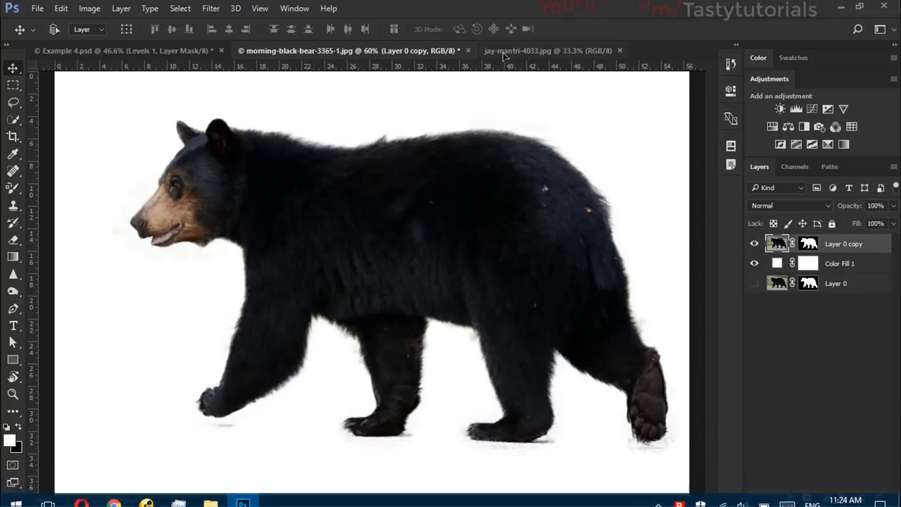
# - Convert the misty forest's Layer 0 into a smart object
pyautogui.click(548, 50)
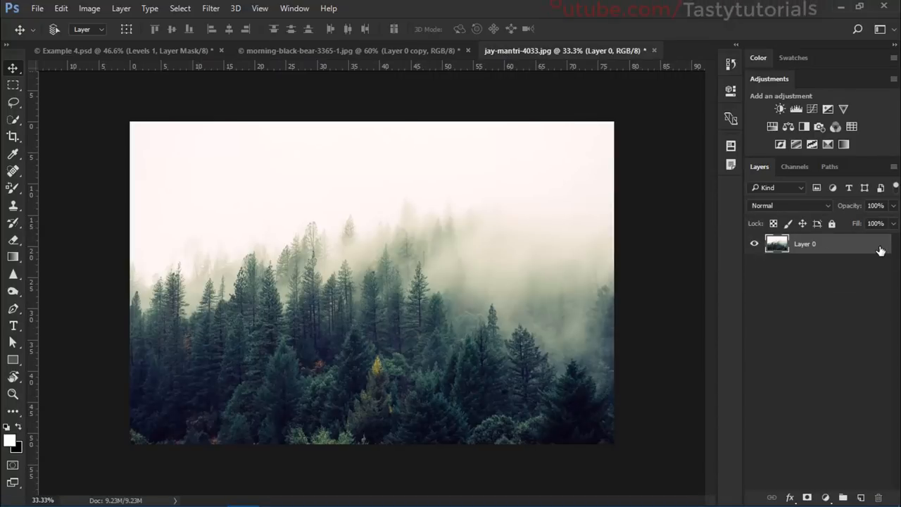
pyautogui.rightClick(805, 244)
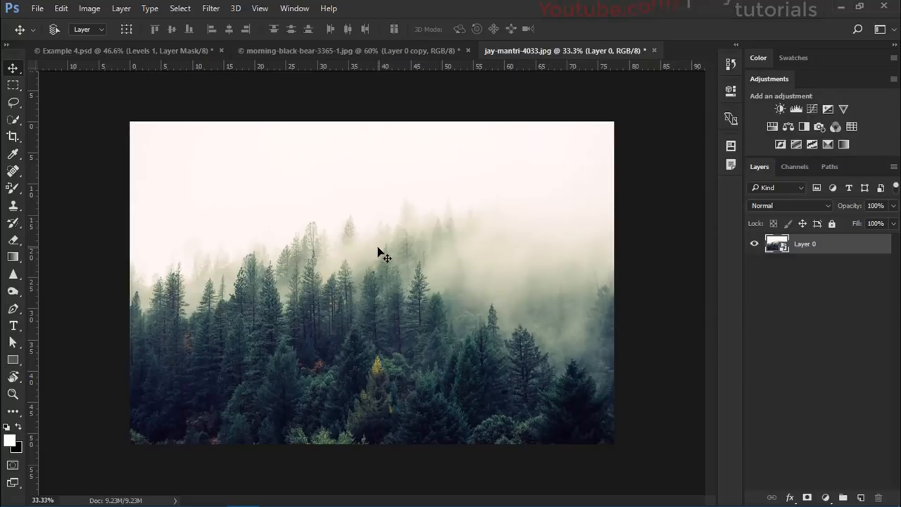
pyautogui.click(296, 51)
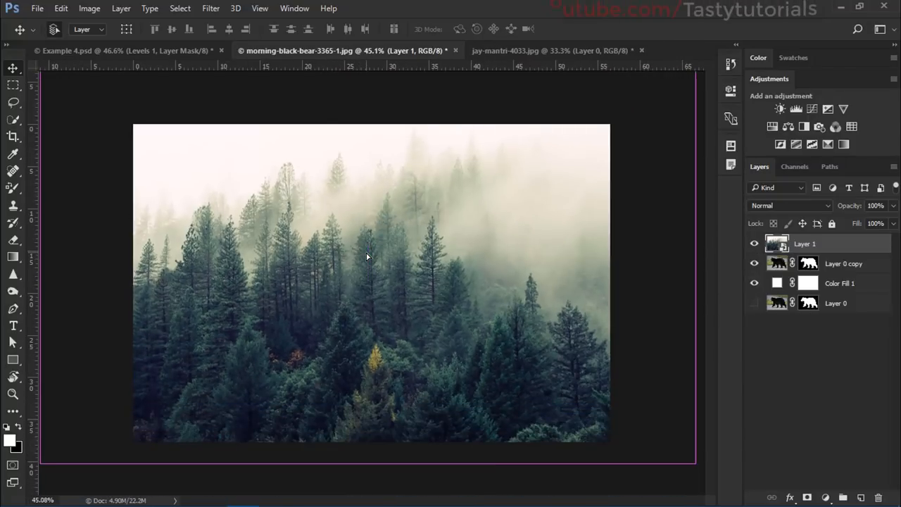
# - Scale and reposition the forest over the canvas, then flip it horizontally
pyautogui.press('ctrl+t')
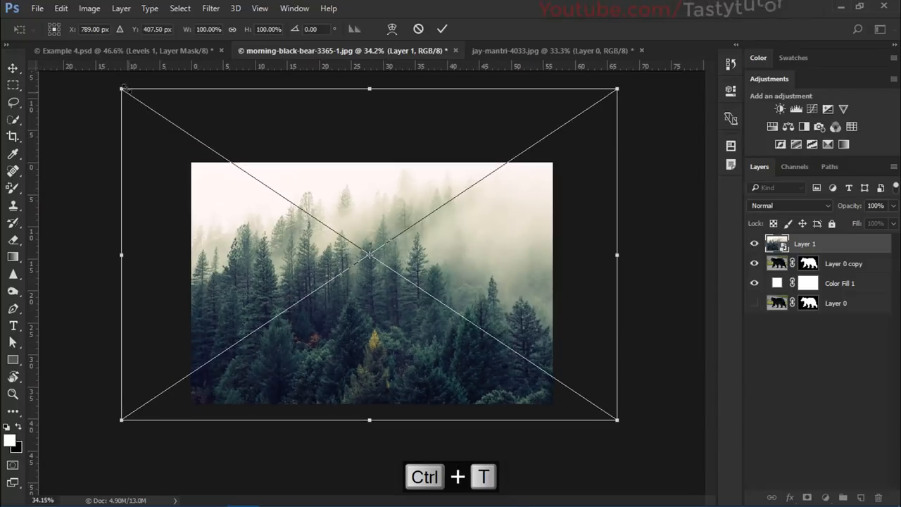
pyautogui.moveTo(123, 89); pyautogui.dragTo(209, 148)
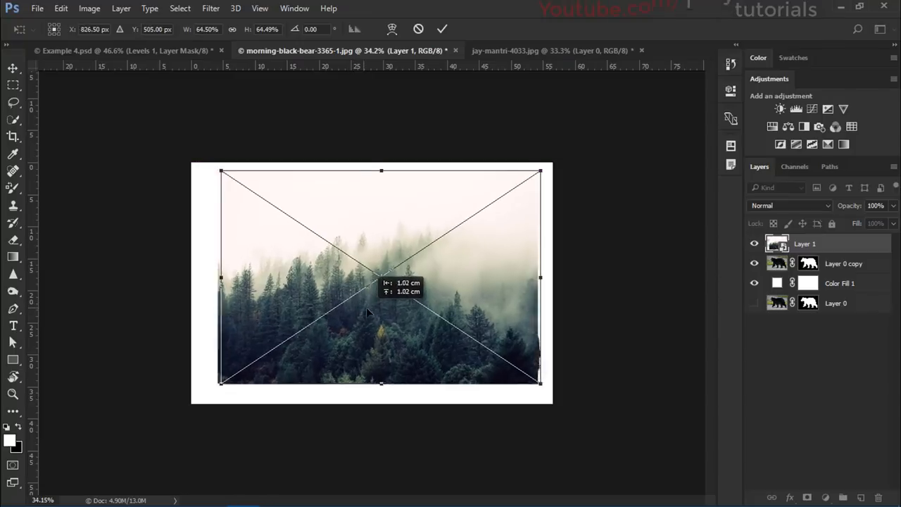
pyautogui.moveTo(367, 313); pyautogui.dragTo(384, 307)
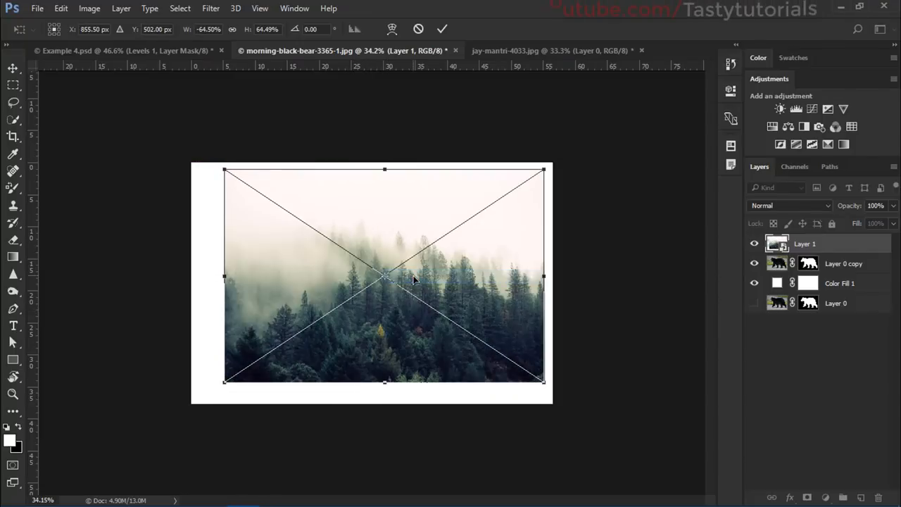
pyautogui.rightClick(384, 275)
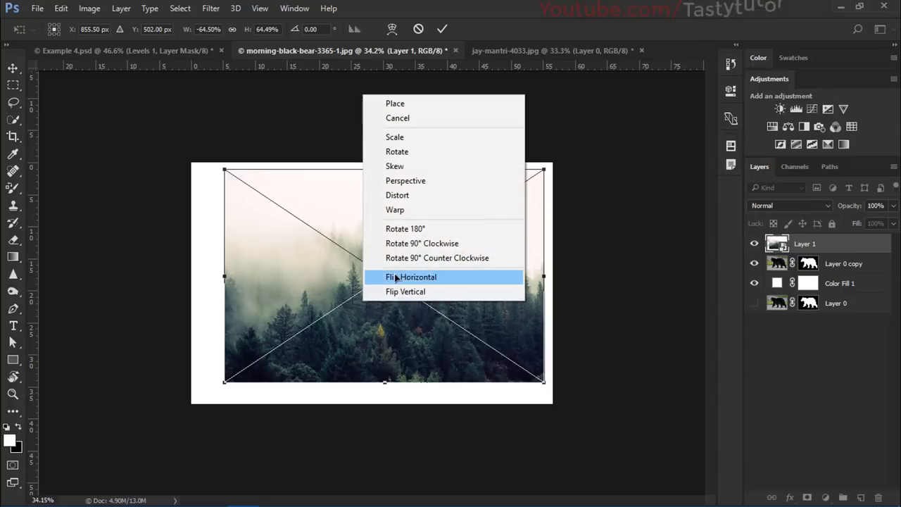
pyautogui.click(412, 276)
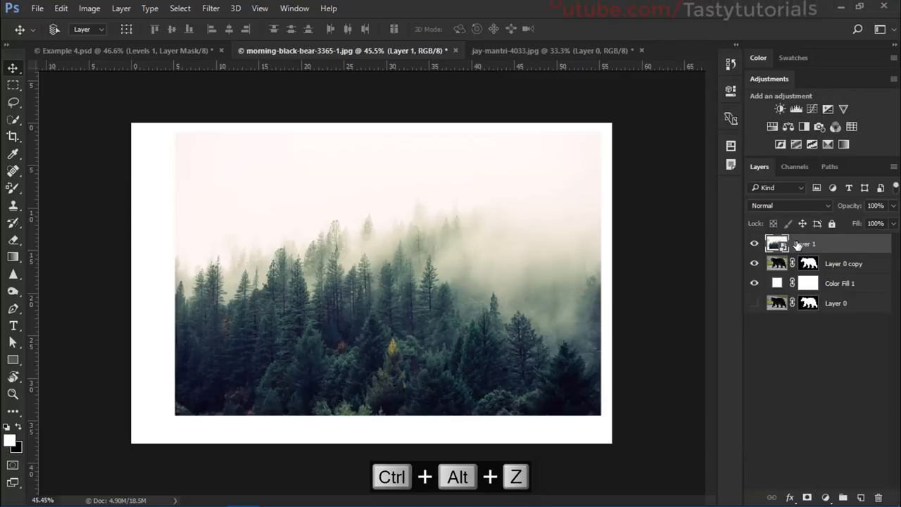
# - Clip Layer 1 (forest) to the bear and enlarge it to fill the silhouette
pyautogui.rightClick(803, 243)
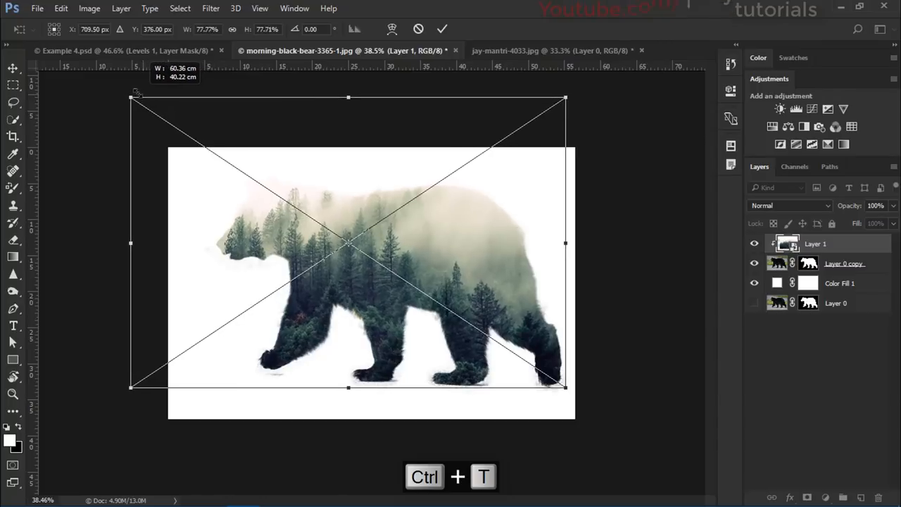
pyautogui.moveTo(136, 97); pyautogui.dragTo(120, 91)
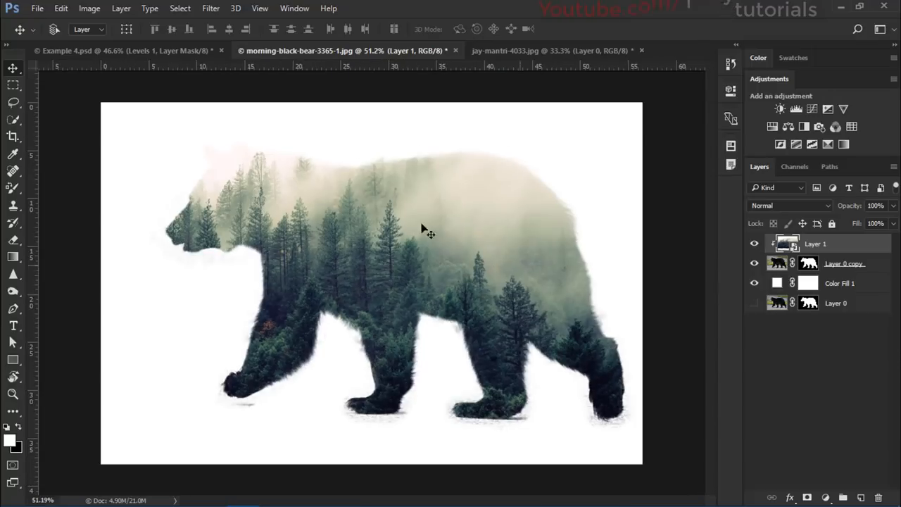
pyautogui.moveTo(354, 173)
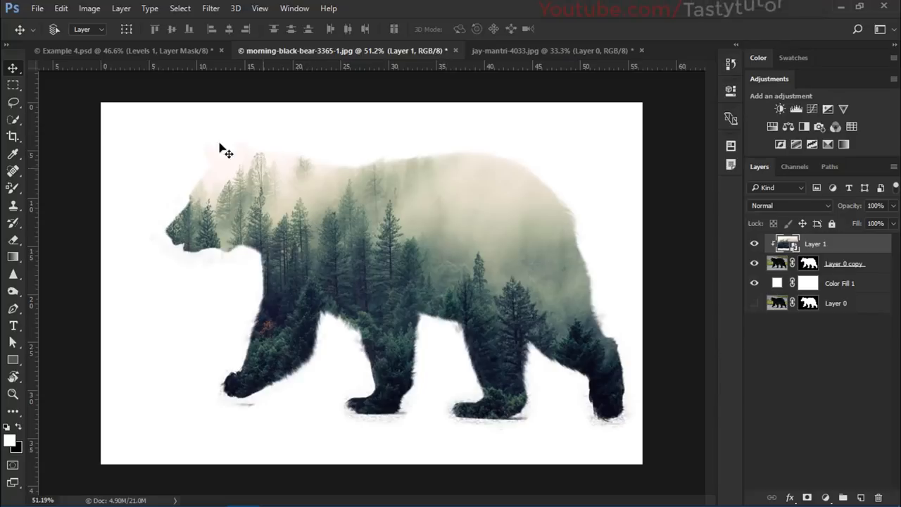
# - Open Levels on the forest smart object and set the input white point to 188
pyautogui.click(89, 8)
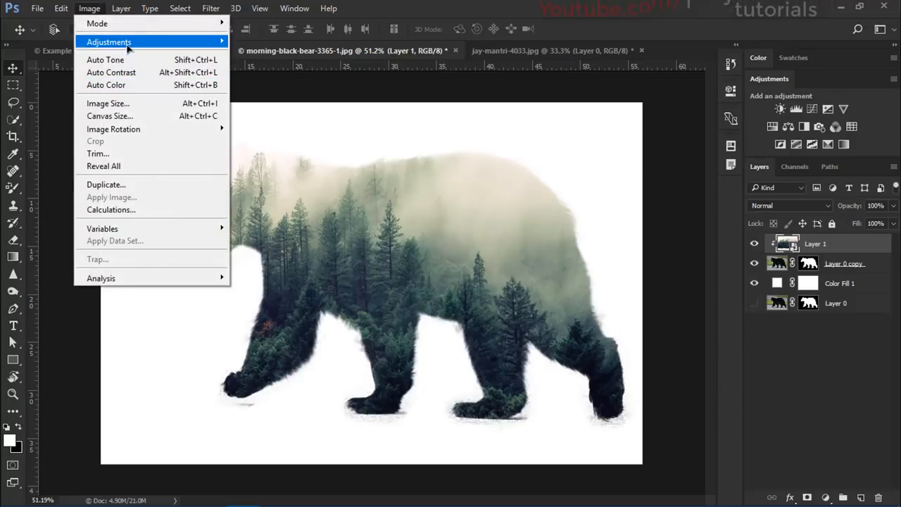
pyautogui.moveTo(110, 42)
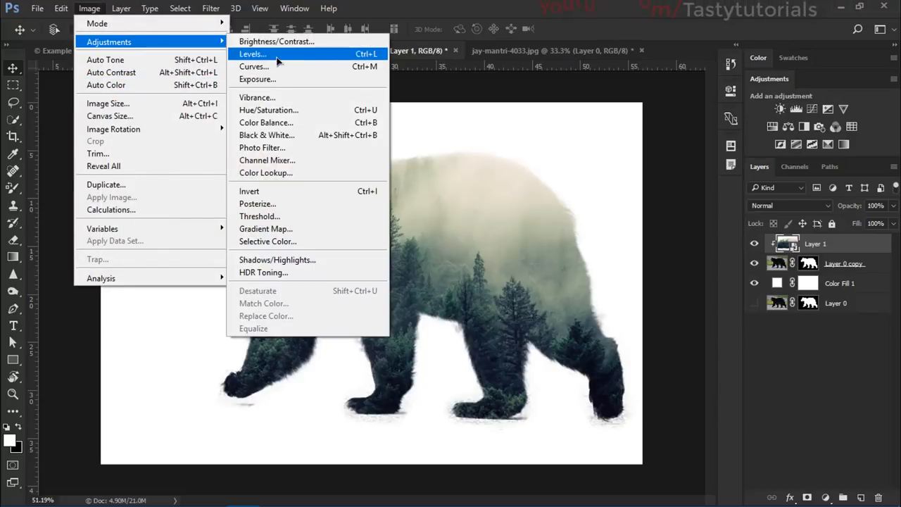
pyautogui.click(252, 53)
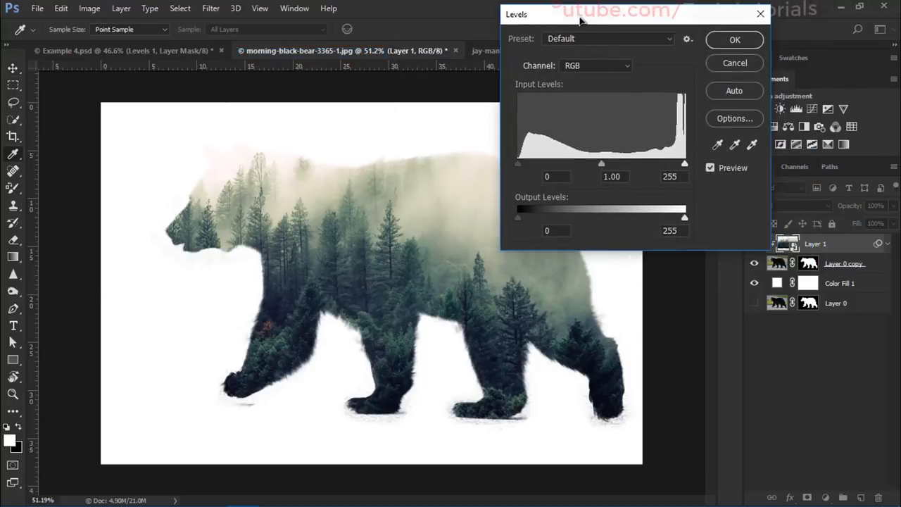
pyautogui.click(669, 47)
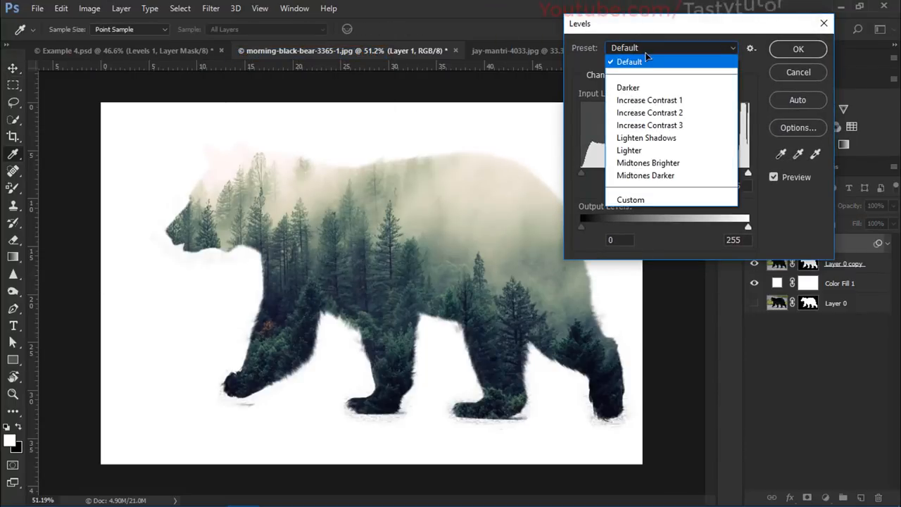
pyautogui.click(629, 150)
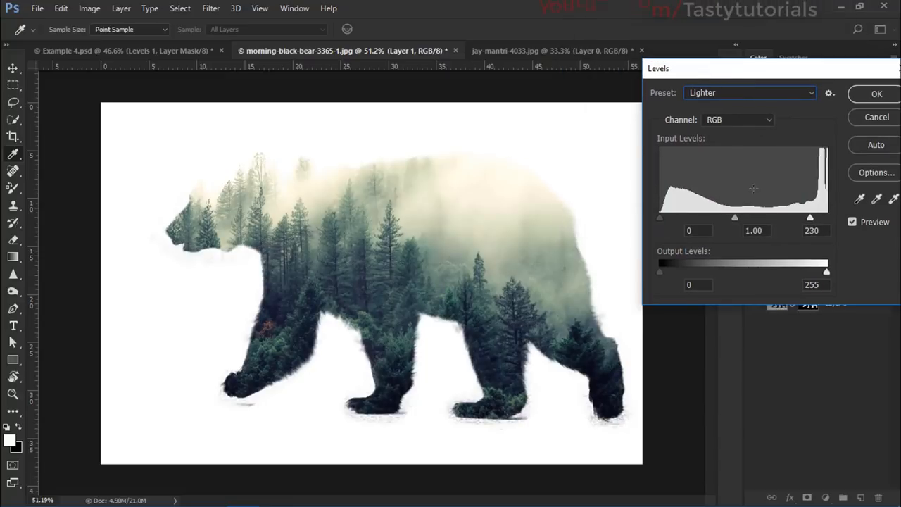
pyautogui.moveTo(809, 217); pyautogui.dragTo(808, 218)
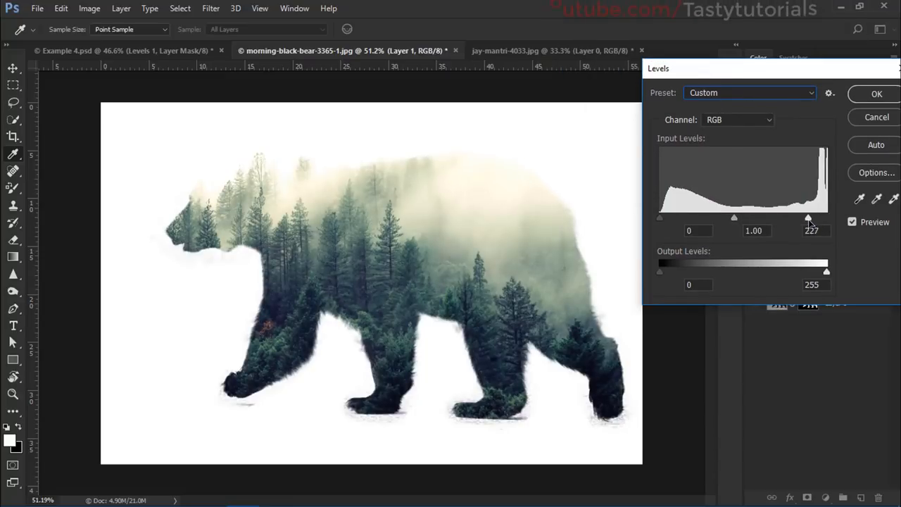
pyautogui.moveTo(808, 218); pyautogui.dragTo(794, 218)
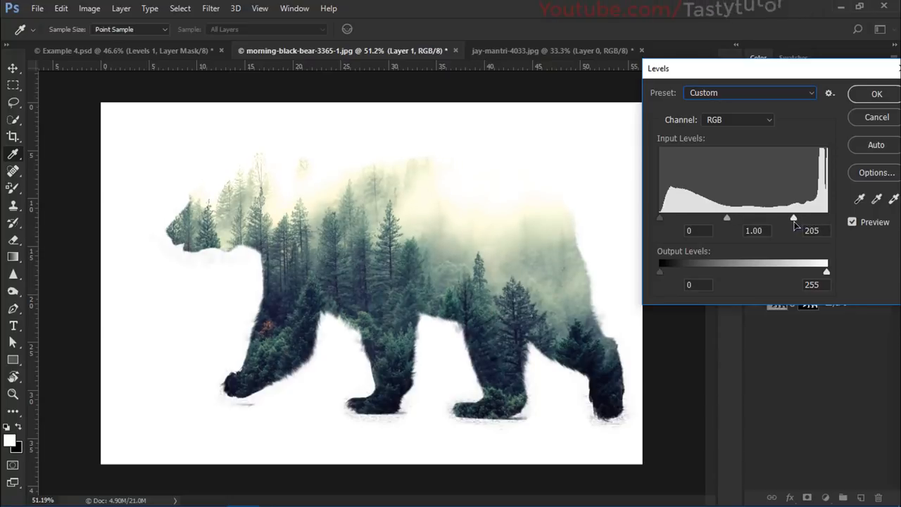
pyautogui.moveTo(794, 217); pyautogui.dragTo(824, 217)
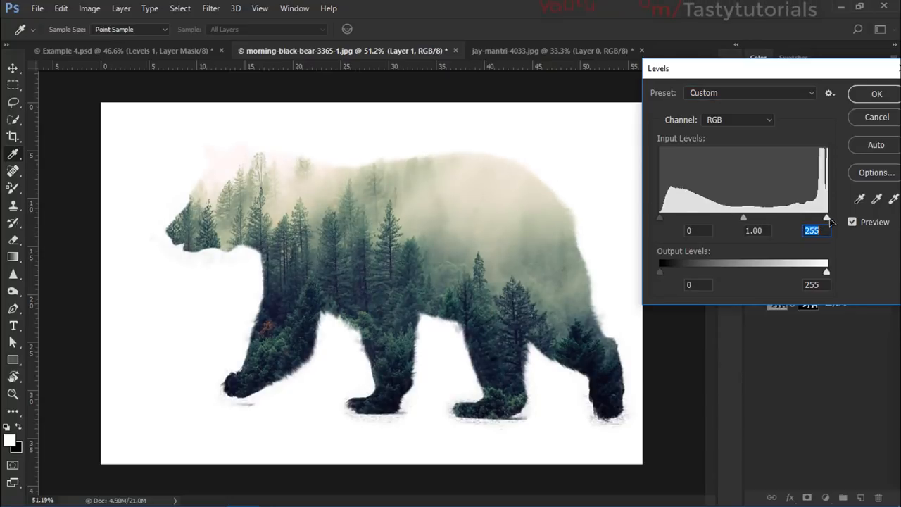
pyautogui.moveTo(827, 218); pyautogui.dragTo(809, 218)
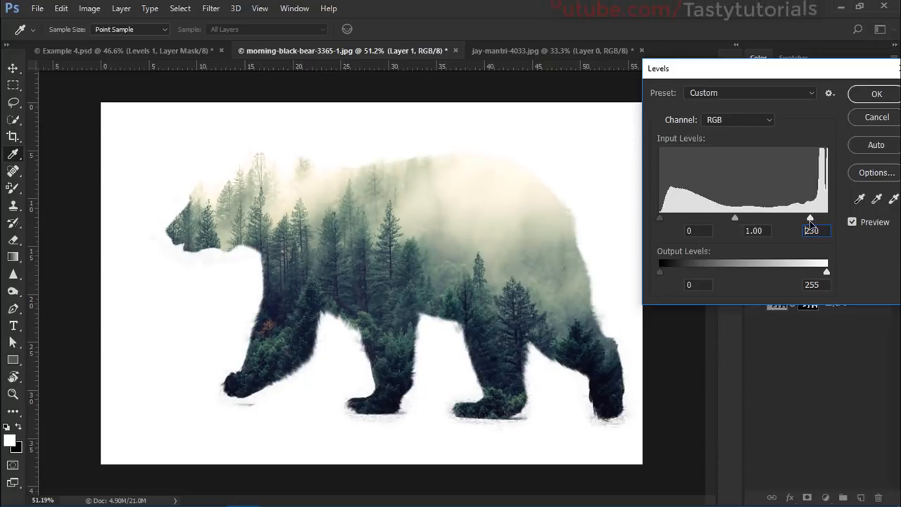
pyautogui.moveTo(810, 217); pyautogui.dragTo(788, 217)
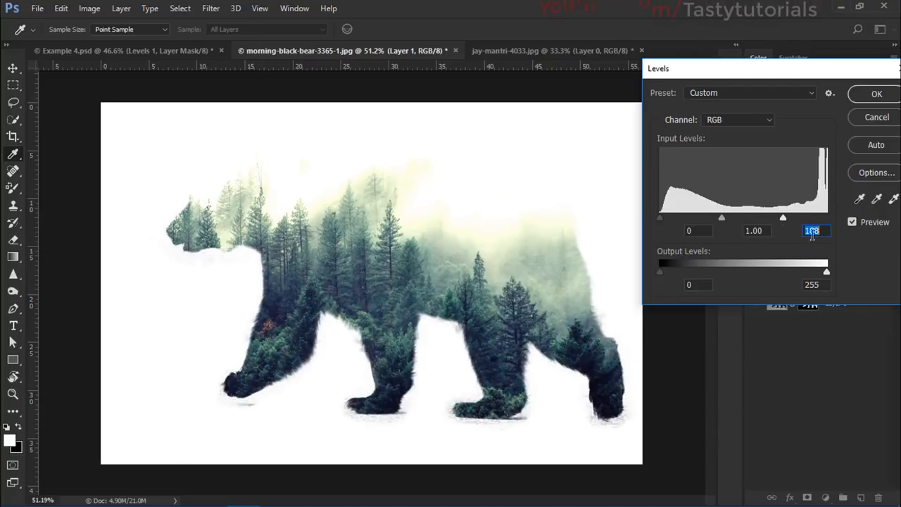
# - Set the Levels midtone to 0.75 and apply the filter
pyautogui.moveTo(783, 217); pyautogui.dragTo(725, 217)
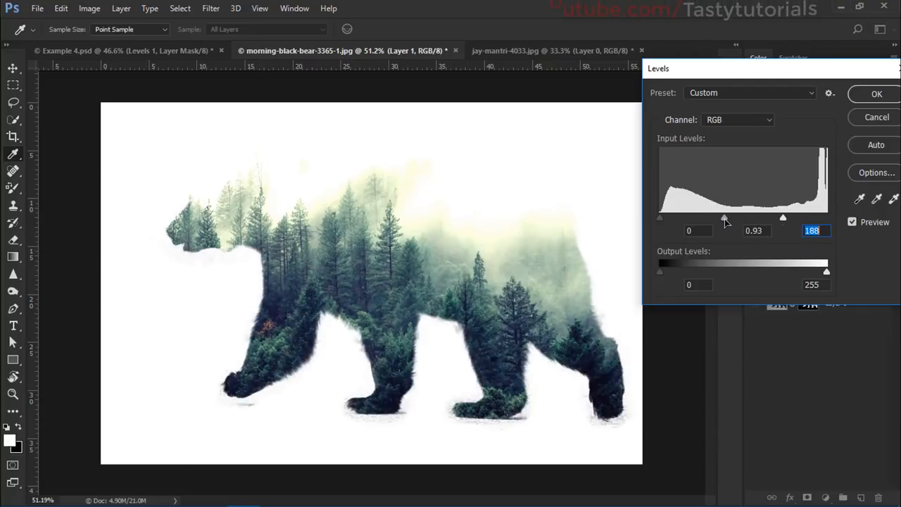
pyautogui.moveTo(725, 217); pyautogui.dragTo(736, 217)
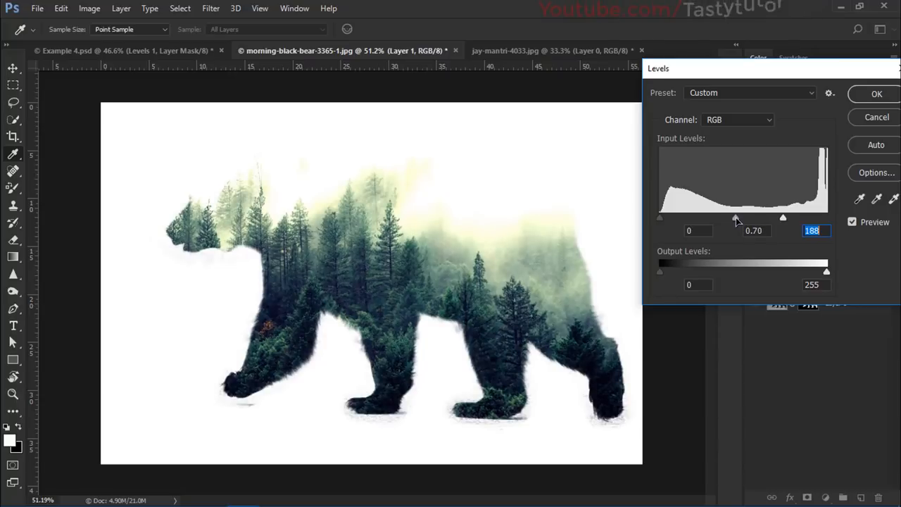
pyautogui.moveTo(736, 218); pyautogui.dragTo(741, 217)
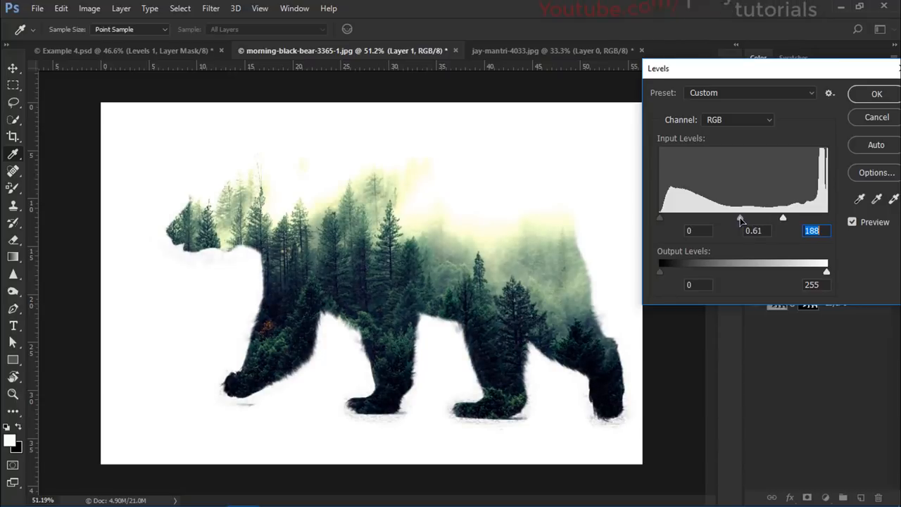
pyautogui.moveTo(741, 217); pyautogui.dragTo(734, 218)
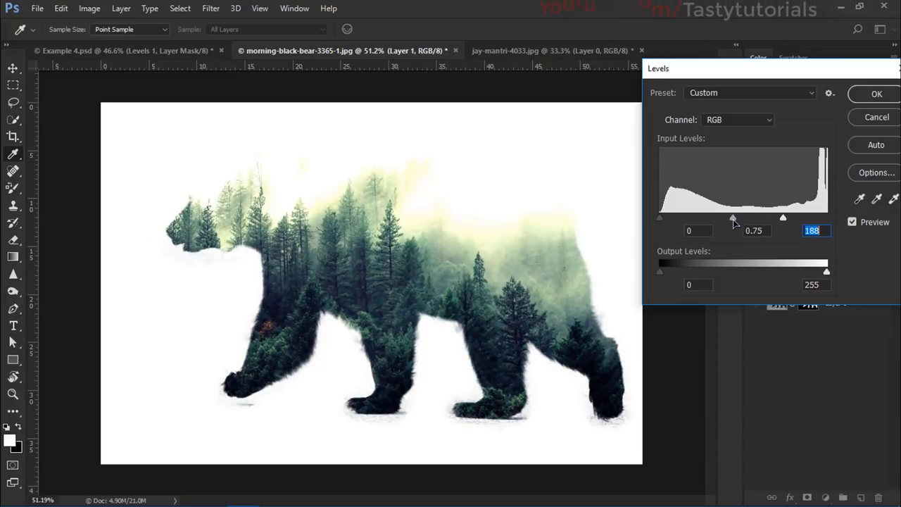
pyautogui.moveTo(738, 217); pyautogui.dragTo(735, 217)
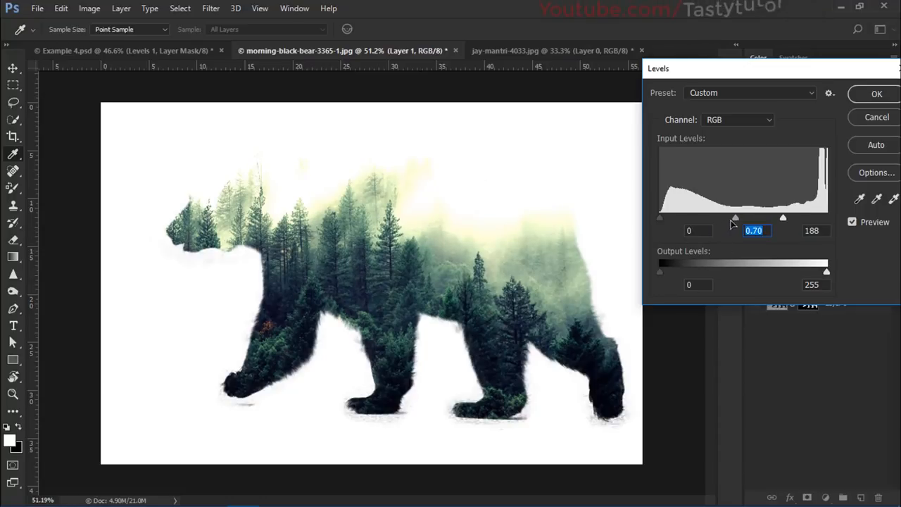
pyautogui.moveTo(735, 217); pyautogui.dragTo(732, 216)
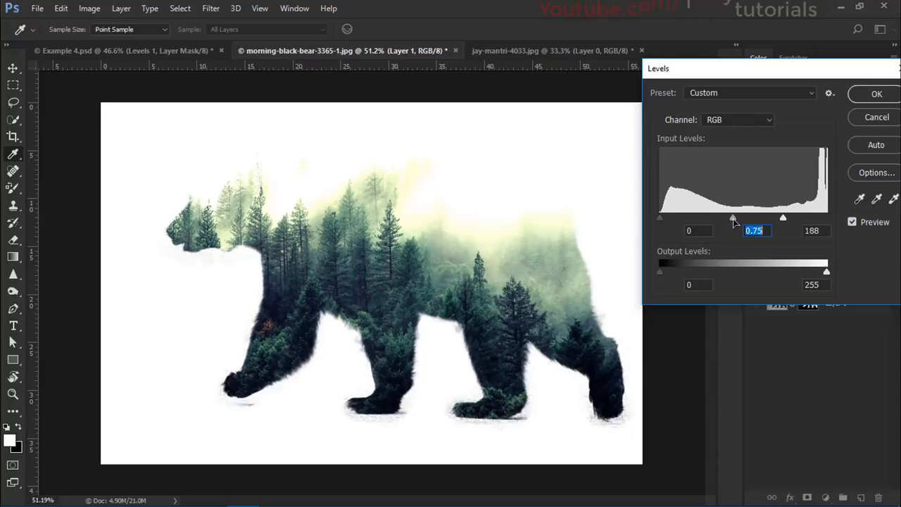
pyautogui.click(876, 94)
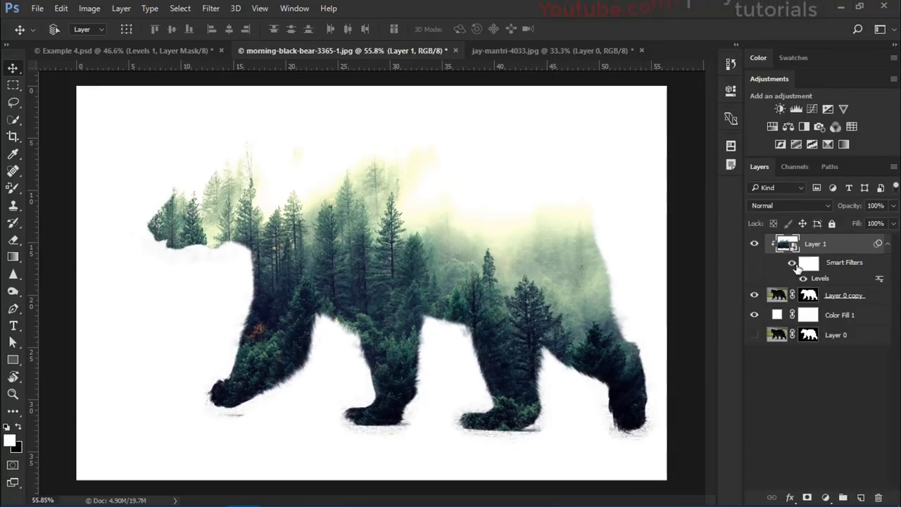
# - Rename Layer 1 to 'Forest' and Layer 0 copy to 'Animal'
pyautogui.doubleClick(816, 243)
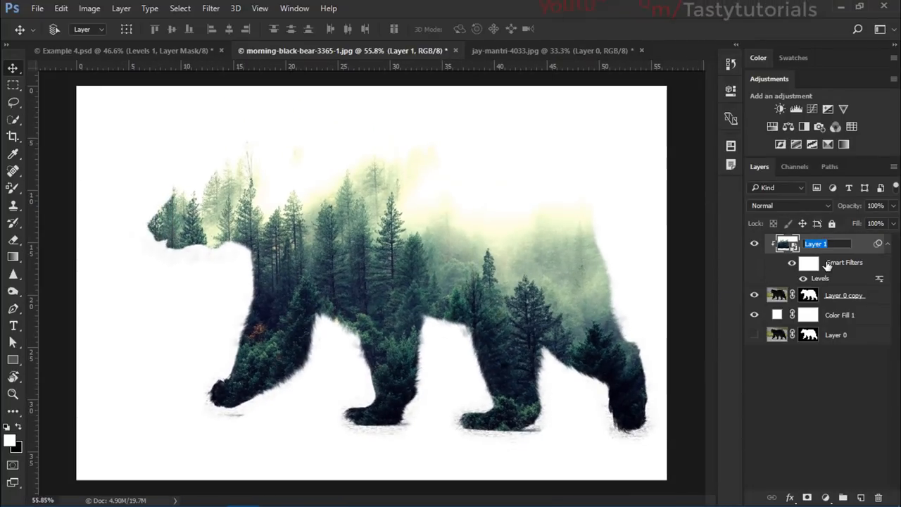
pyautogui.press('Enter')
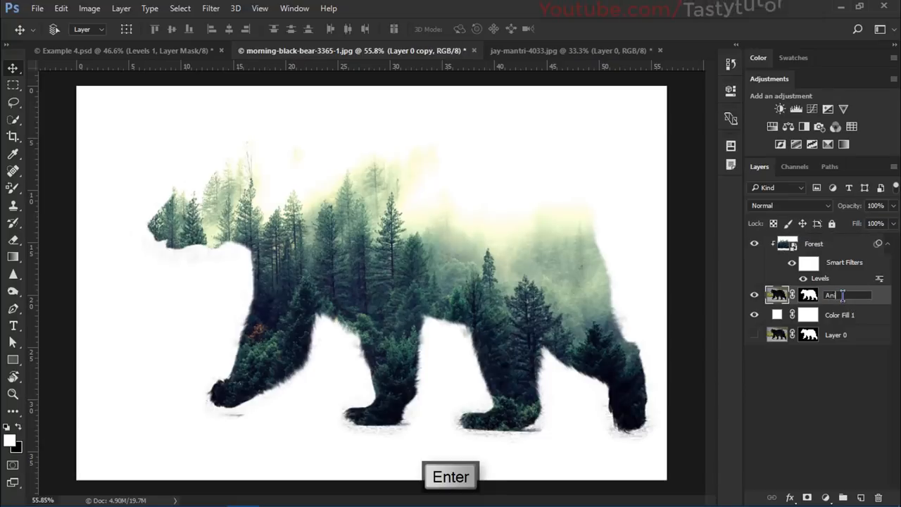
pyautogui.press('Enter')
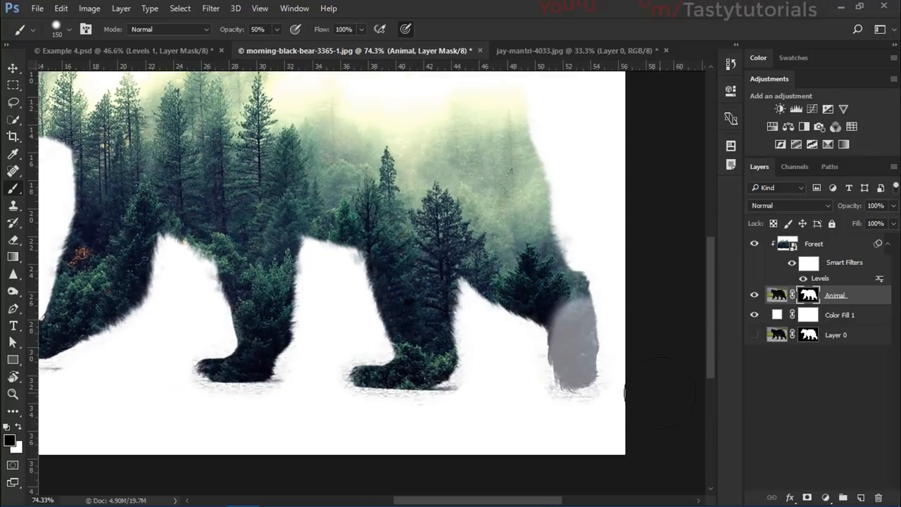
# - Undo the grey paw stroke, set brush opacity to 14%, and paint the Forest mask near the legs
pyautogui.press('ctrl+alt+z')
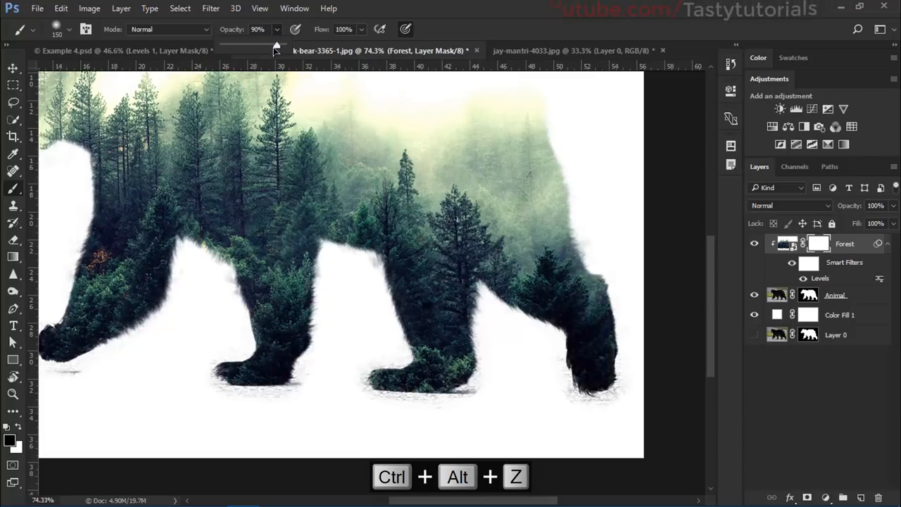
pyautogui.click(294, 8)
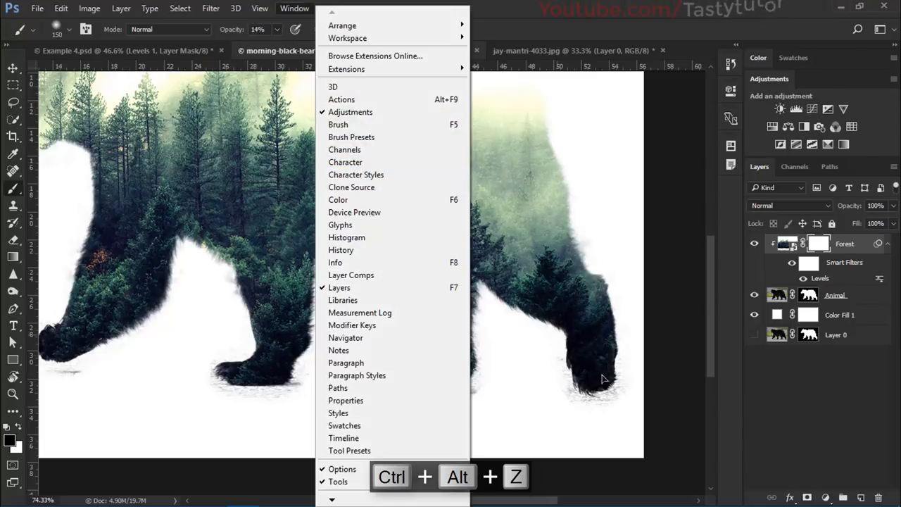
pyautogui.click(599, 381)
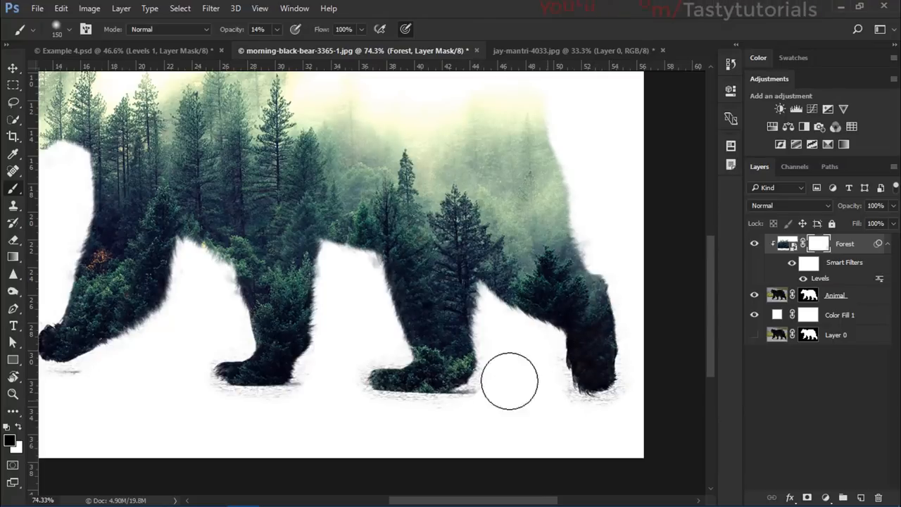
pyautogui.moveTo(511, 381); pyautogui.dragTo(433, 394)
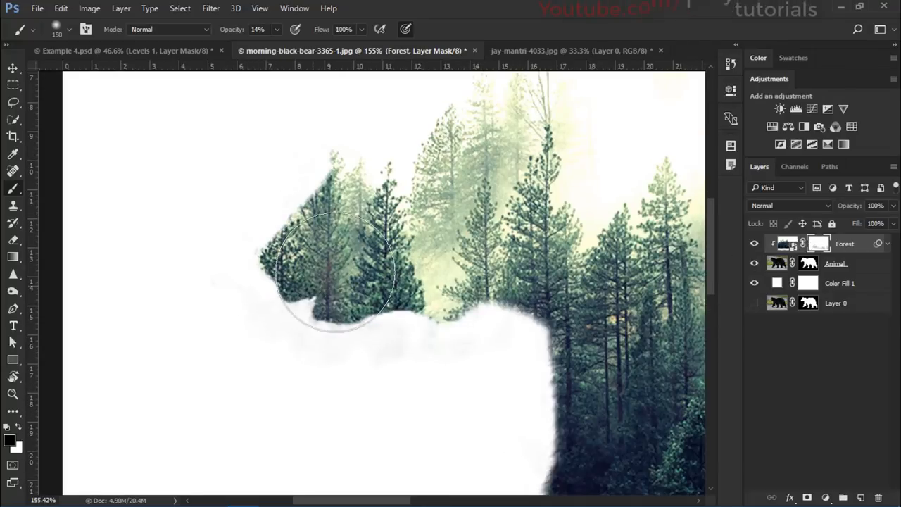
# - Paint black on the Forest mask over and above the bear's head
pyautogui.moveTo(338, 271); pyautogui.dragTo(299, 225)
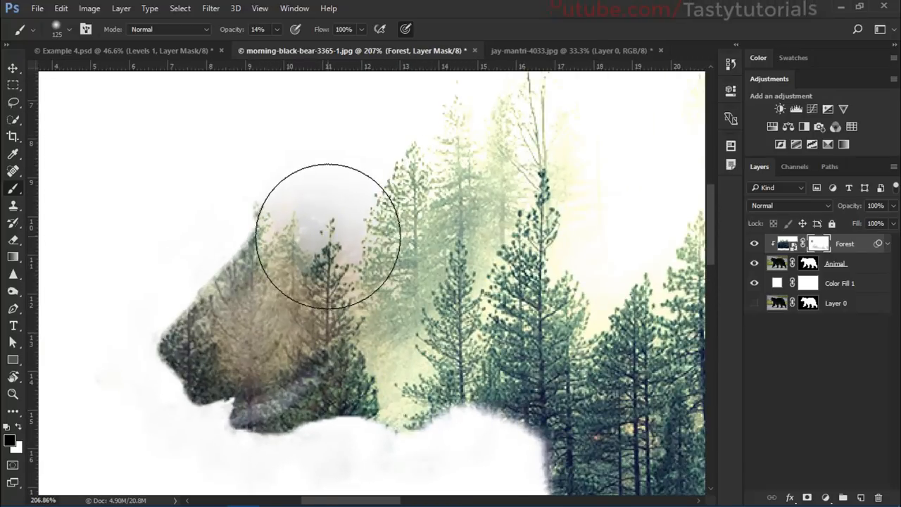
pyautogui.click(328, 236)
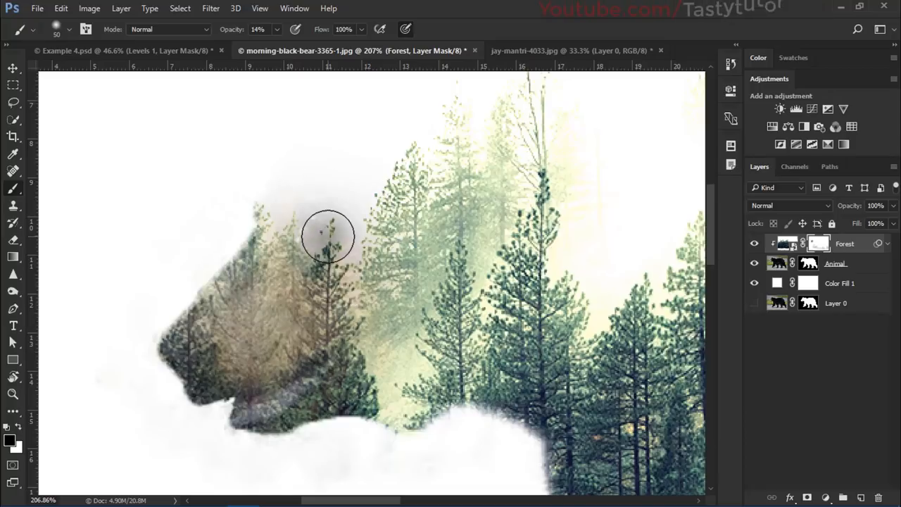
pyautogui.moveTo(328, 236); pyautogui.dragTo(299, 229)
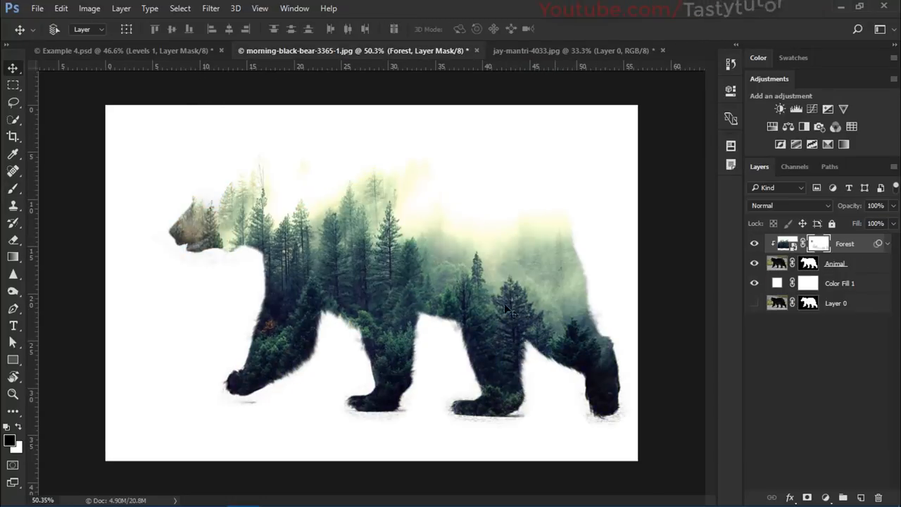
# - Recrop the canvas around the bear composition with the Crop tool
pyautogui.click(12, 137)
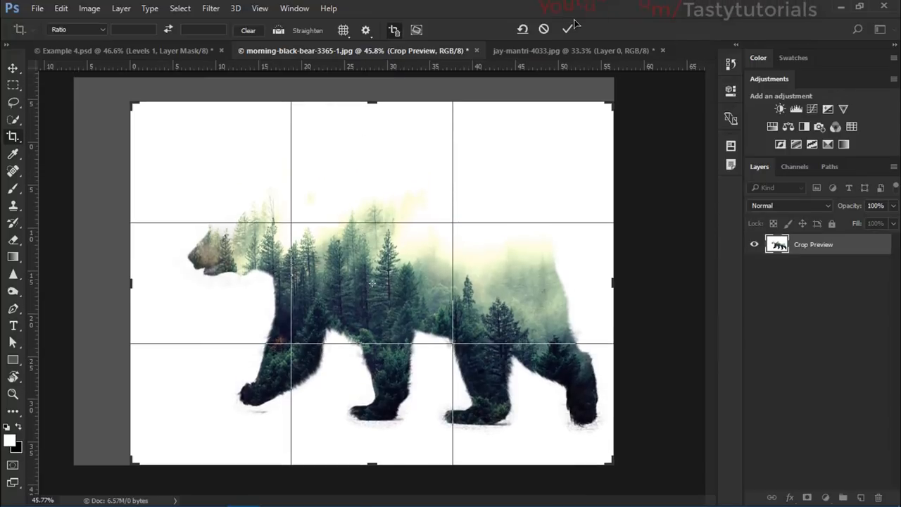
pyautogui.click(568, 28)
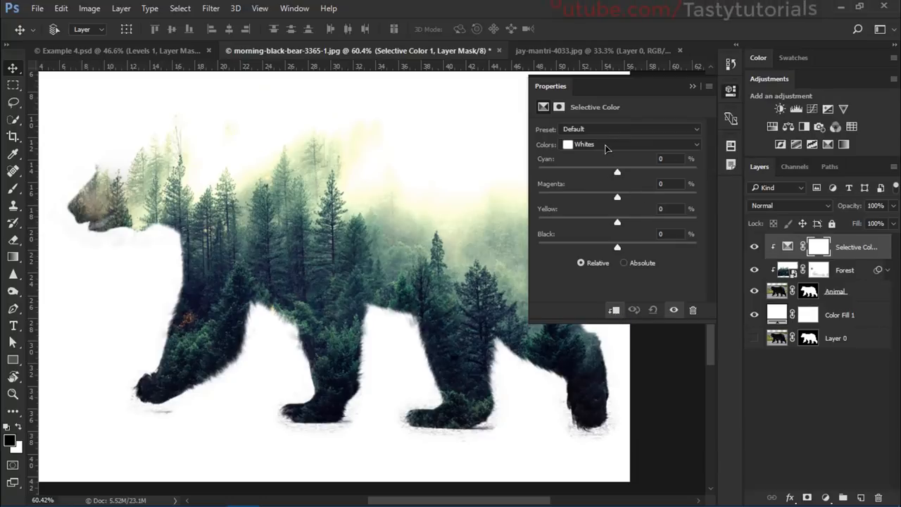
# - In Selective Color Greens, add cyan, adjust magenta, and tune the black slider
pyautogui.click(626, 144)
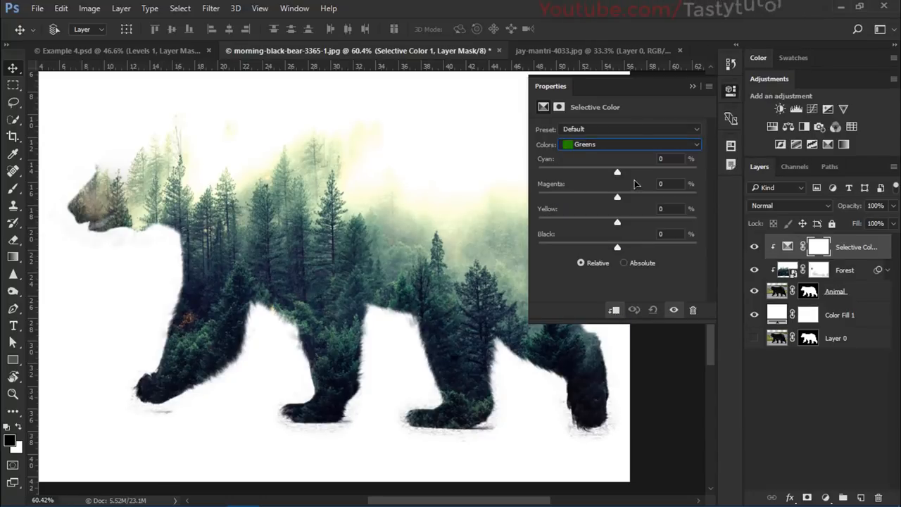
pyautogui.moveTo(617, 171); pyautogui.dragTo(668, 171)
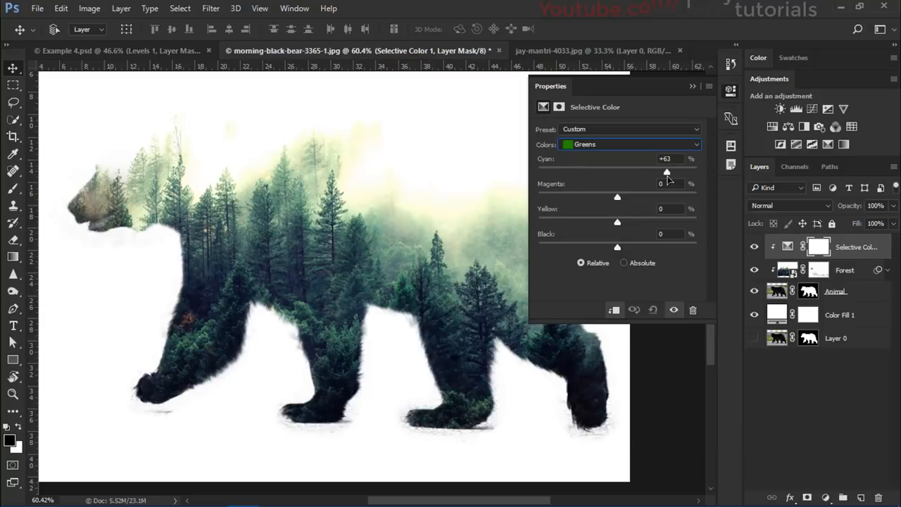
pyautogui.moveTo(667, 172); pyautogui.dragTo(662, 173)
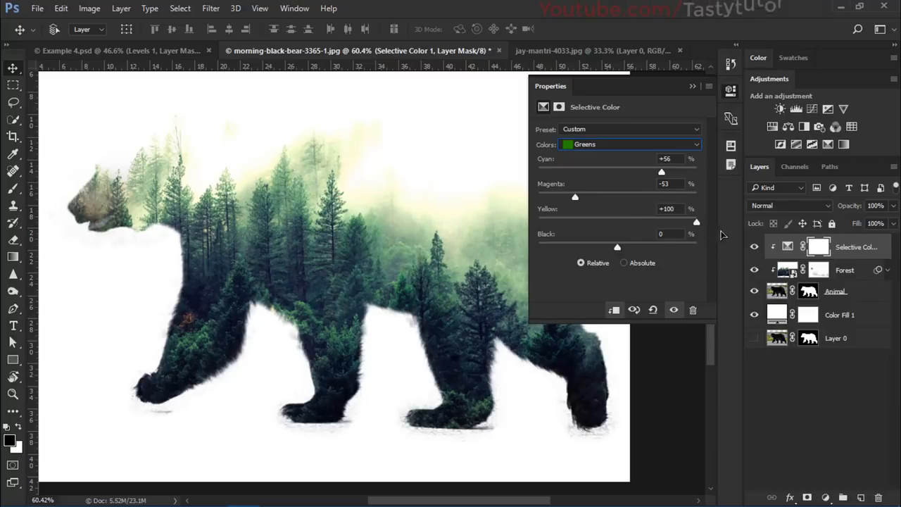
pyautogui.moveTo(617, 247); pyautogui.dragTo(560, 247)
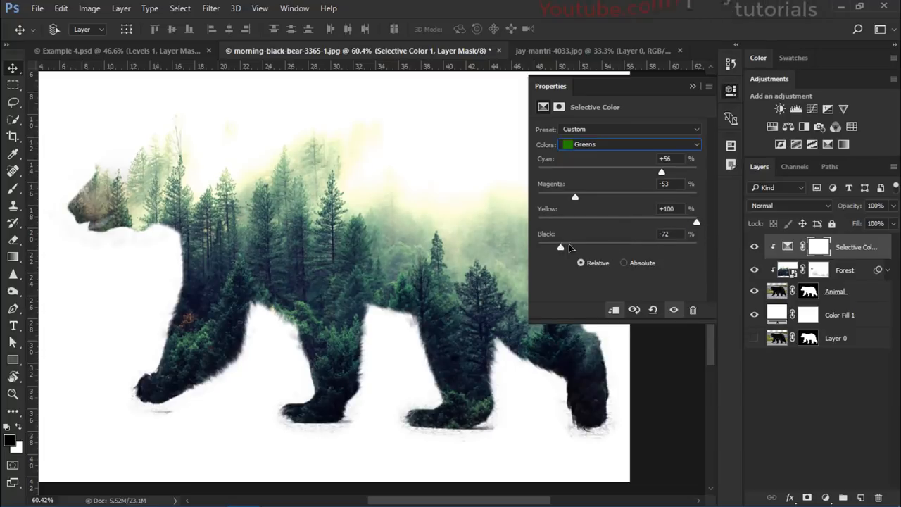
pyautogui.moveTo(560, 247); pyautogui.dragTo(686, 247)
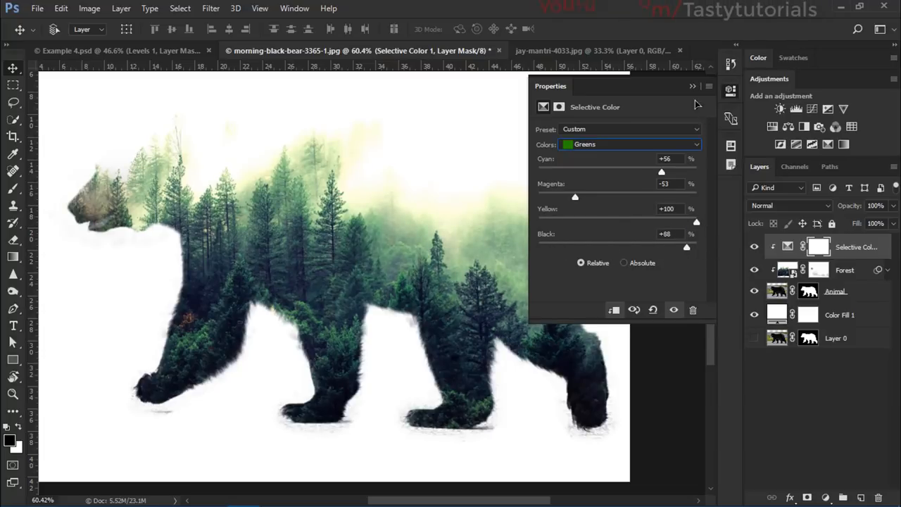
# - Switch to Yellows and push the Cyan slider up, then fine-tune it
pyautogui.click(631, 145)
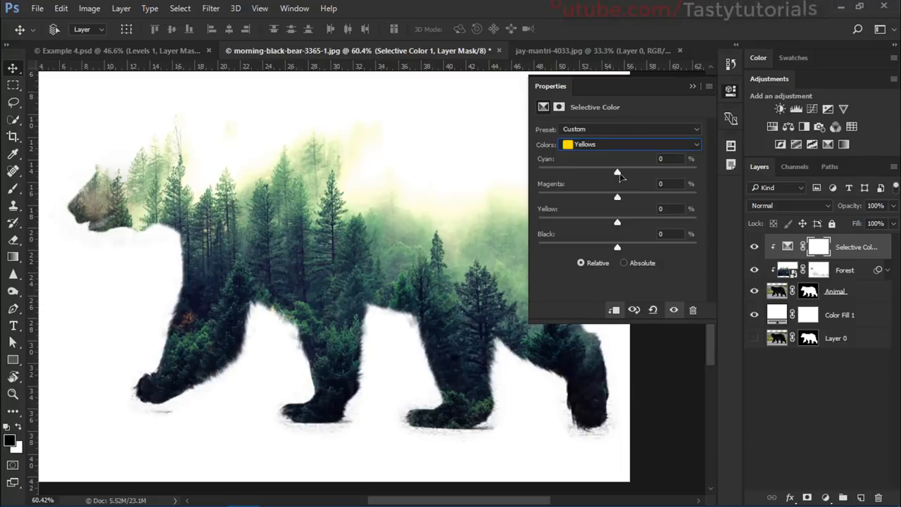
pyautogui.moveTo(617, 172); pyautogui.dragTo(669, 172)
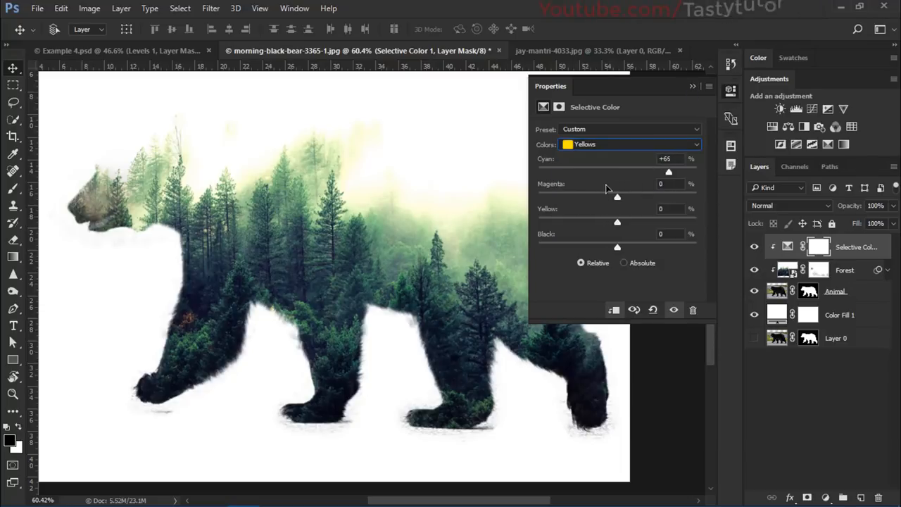
pyautogui.moveTo(669, 172); pyautogui.dragTo(626, 173)
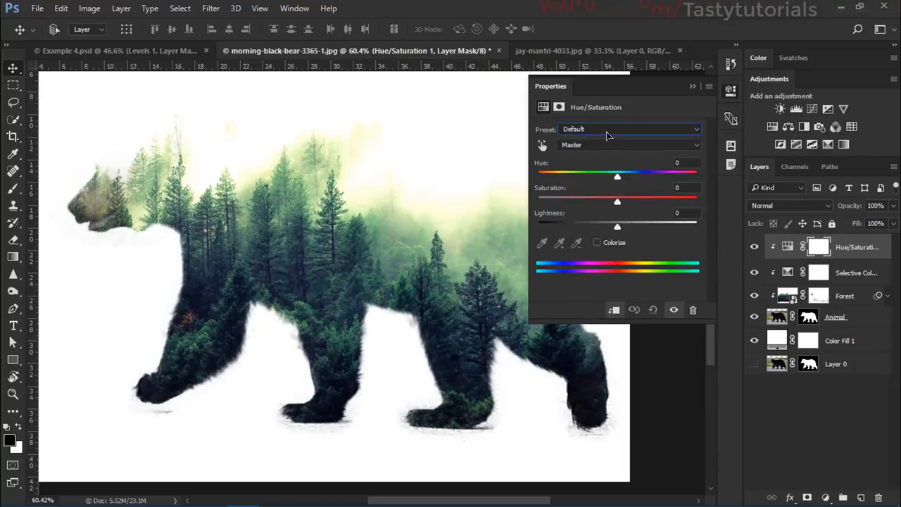
# - Choose the Greens range in Hue/Saturation and narrow its colour range sliders
pyautogui.click(625, 144)
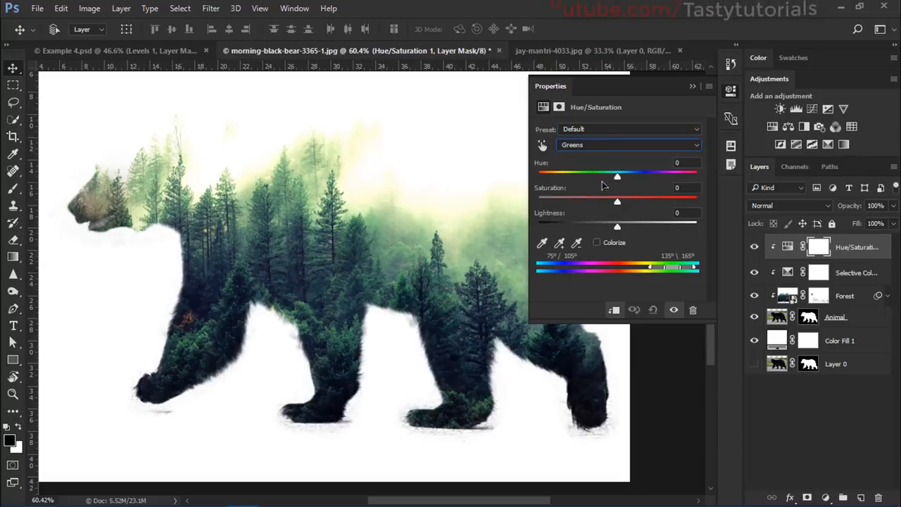
pyautogui.moveTo(652, 268); pyautogui.dragTo(667, 267)
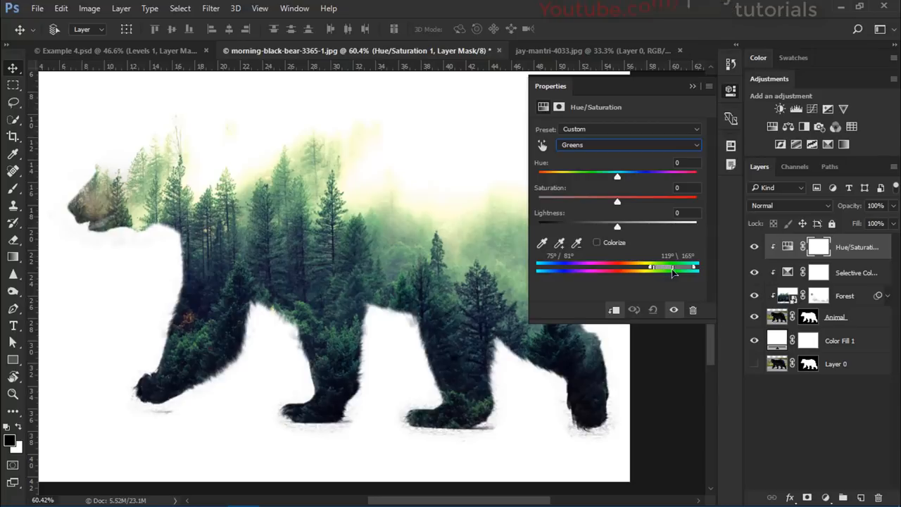
pyautogui.moveTo(651, 266); pyautogui.dragTo(669, 266)
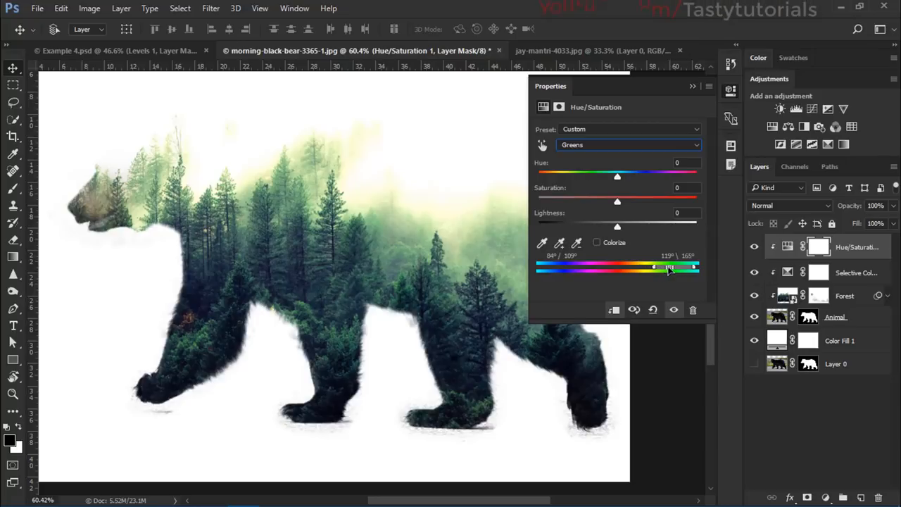
pyautogui.moveTo(669, 267); pyautogui.dragTo(648, 266)
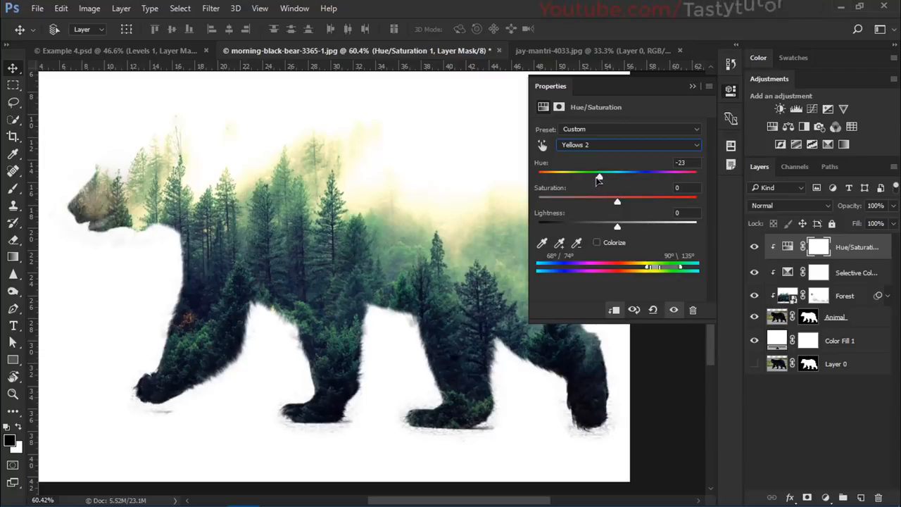
# - Shift the hue back near neutral, lightly adjust saturation, and close Properties
pyautogui.moveTo(600, 175); pyautogui.dragTo(655, 175)
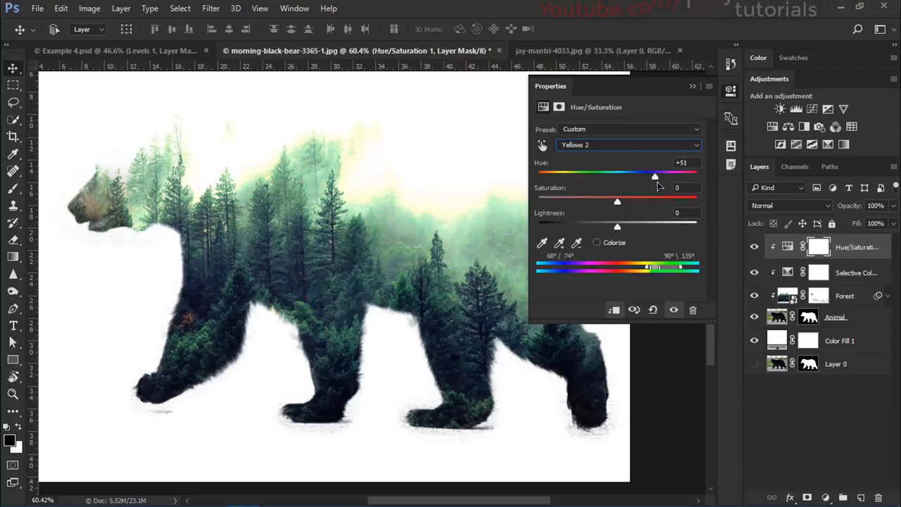
pyautogui.moveTo(654, 175); pyautogui.dragTo(674, 175)
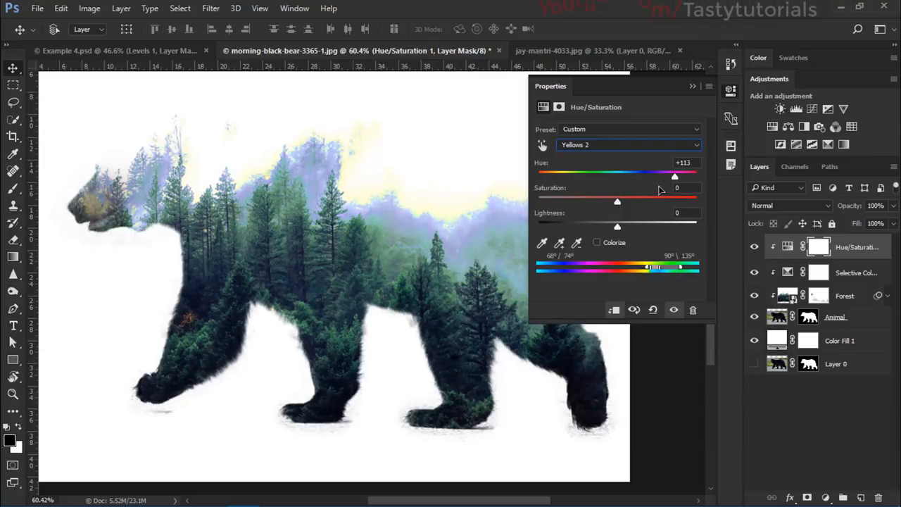
pyautogui.moveTo(675, 177); pyautogui.dragTo(621, 177)
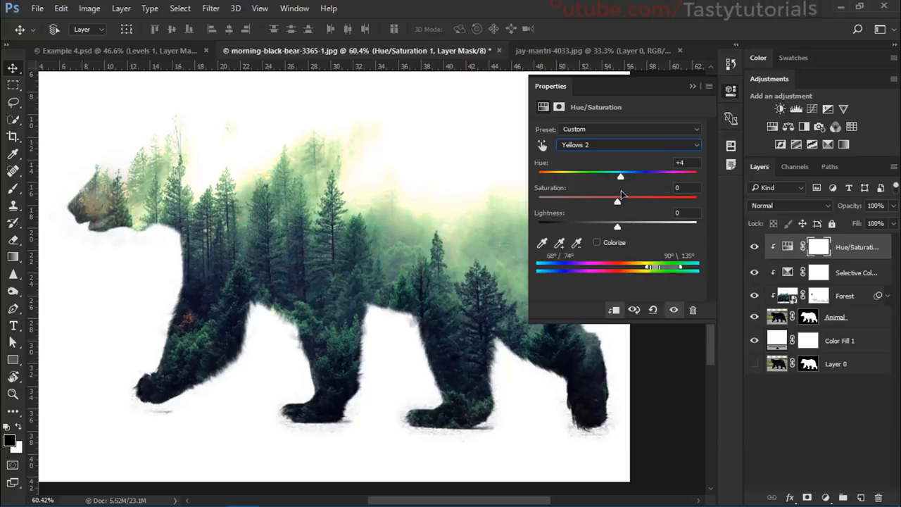
pyautogui.moveTo(617, 201); pyautogui.dragTo(627, 201)
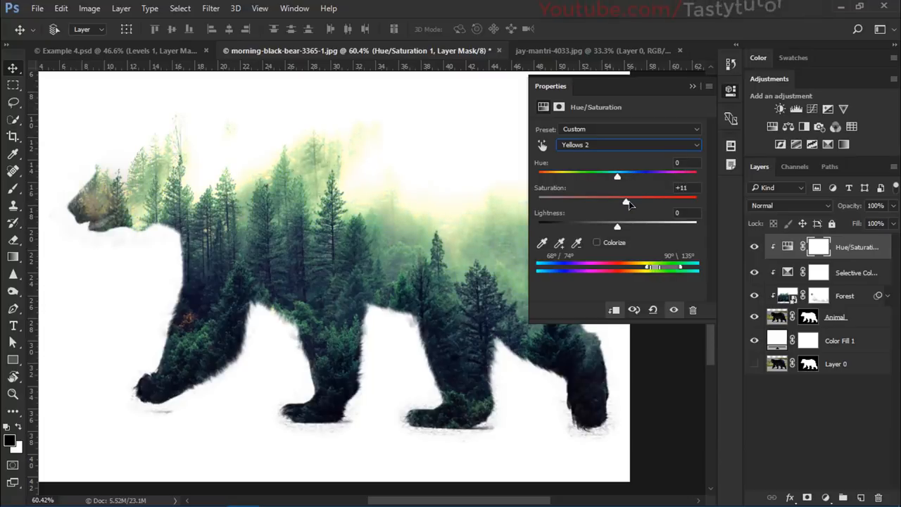
pyautogui.moveTo(626, 202); pyautogui.dragTo(614, 202)
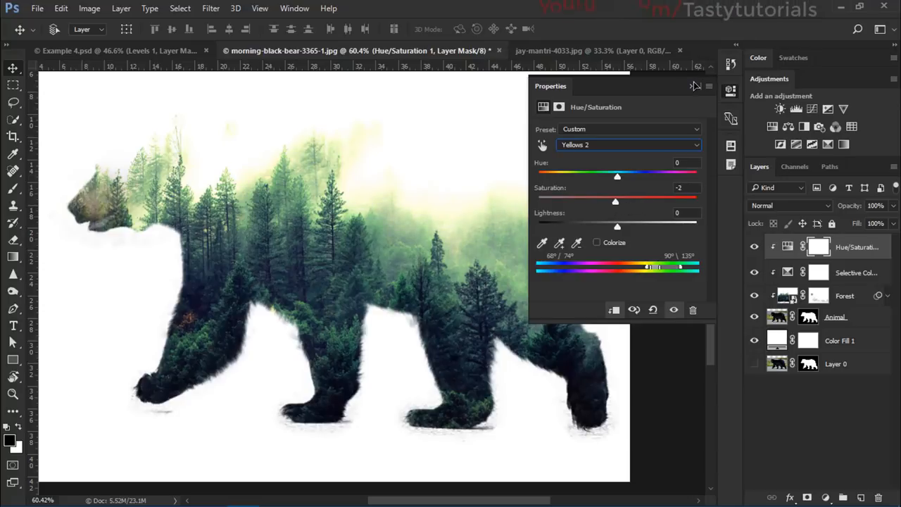
pyautogui.click(696, 86)
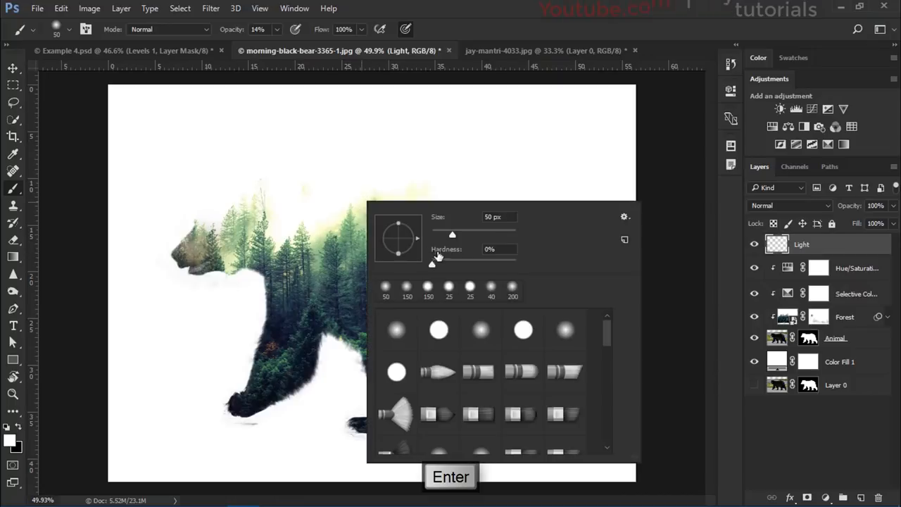
# - Set a fully soft round brush with orange as the foreground colour
pyautogui.click(500, 217)
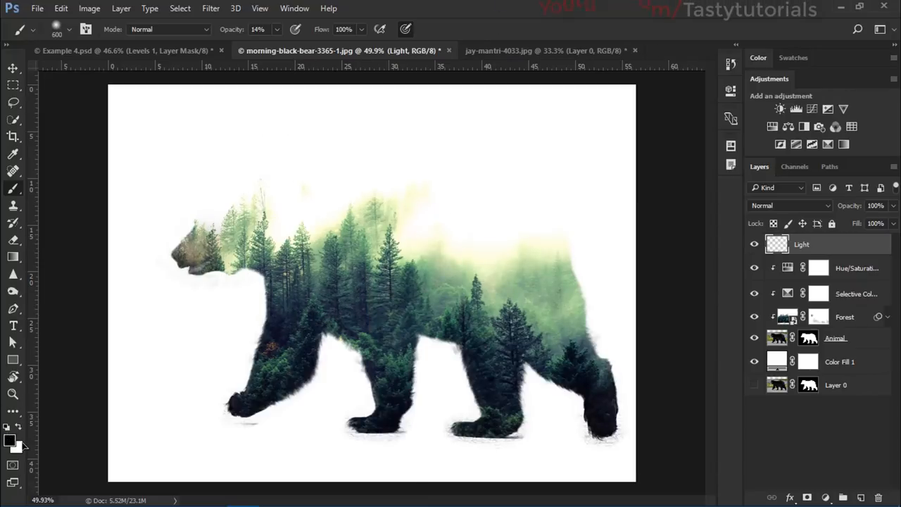
pyautogui.click(10, 440)
pyautogui.write('ff9000')
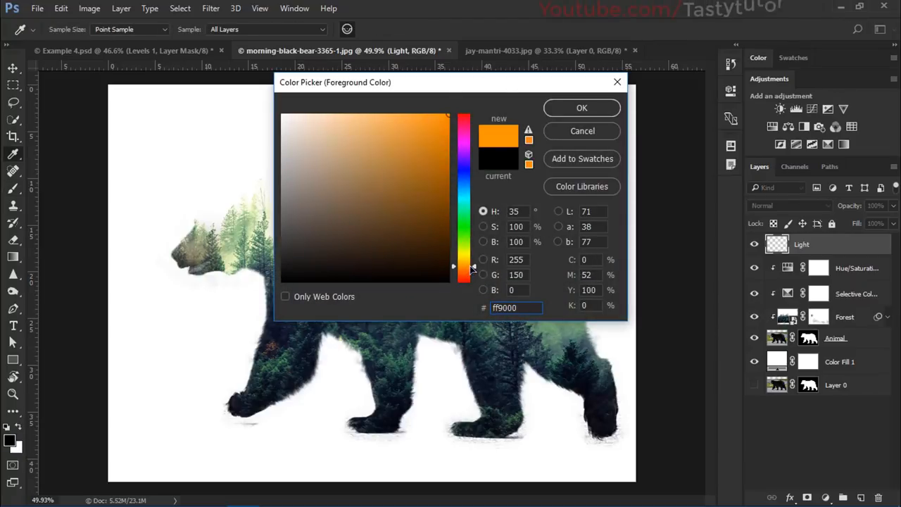
pyautogui.click(581, 107)
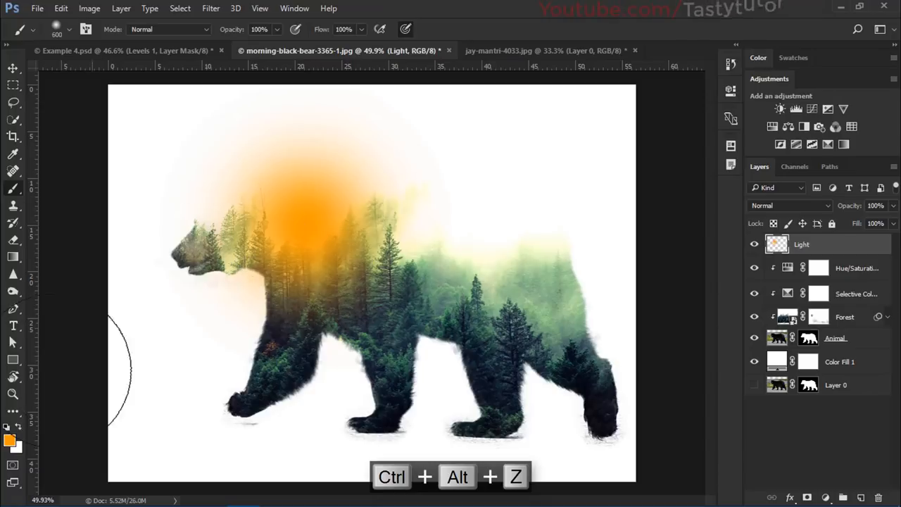
# - Paint the orange glow above the bear's head and set its blend mode
pyautogui.click(9, 440)
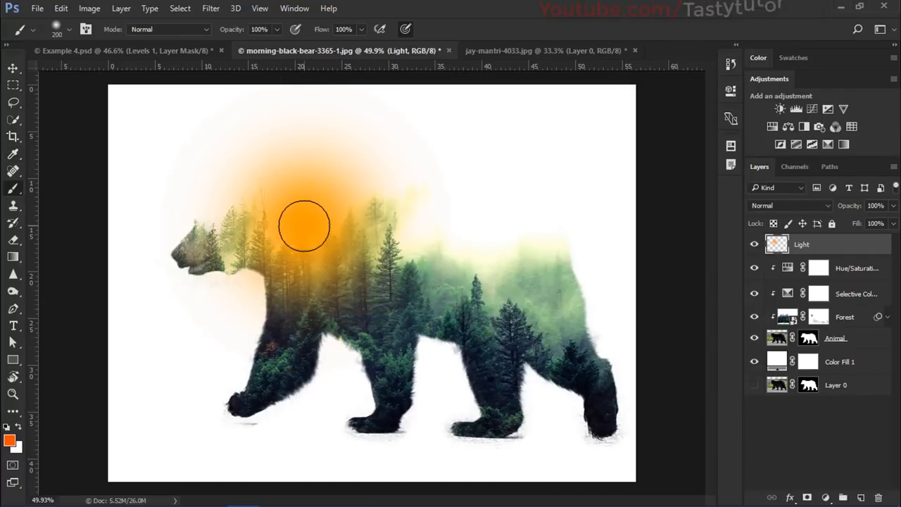
pyautogui.click(305, 225)
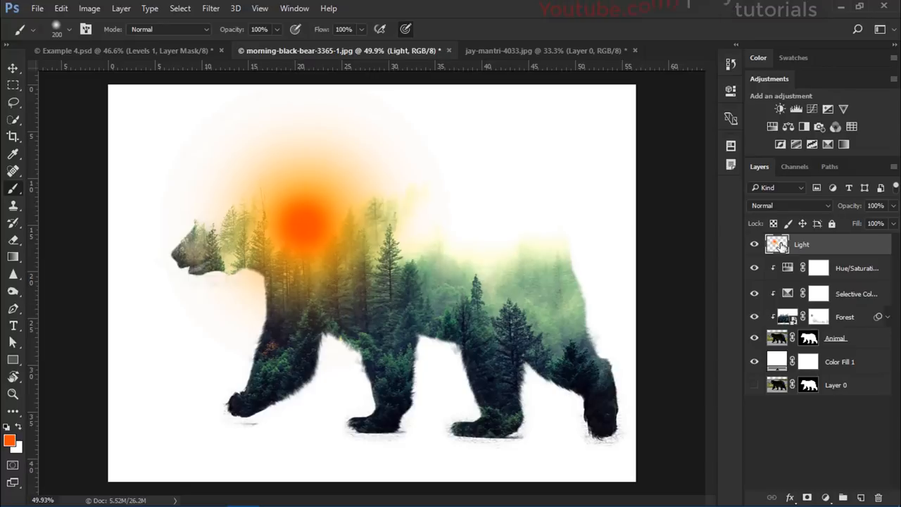
pyautogui.click(788, 205)
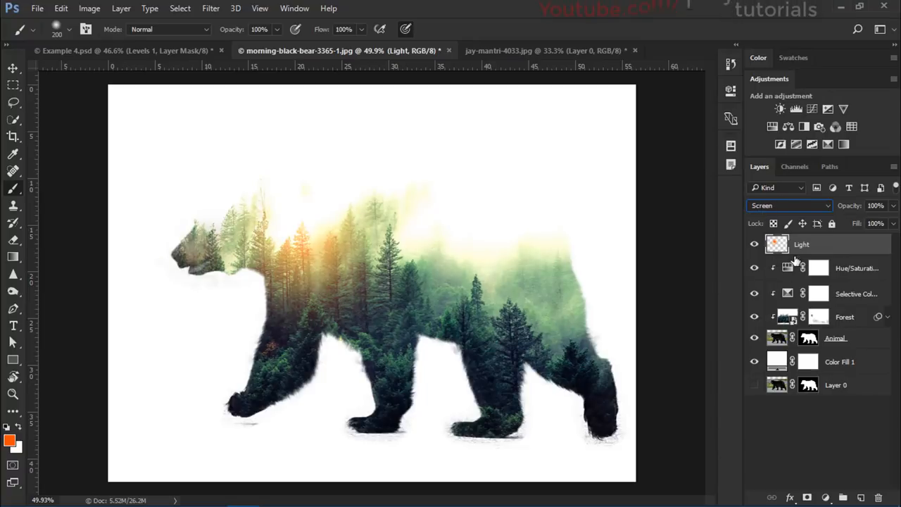
pyautogui.moveTo(577, 220)
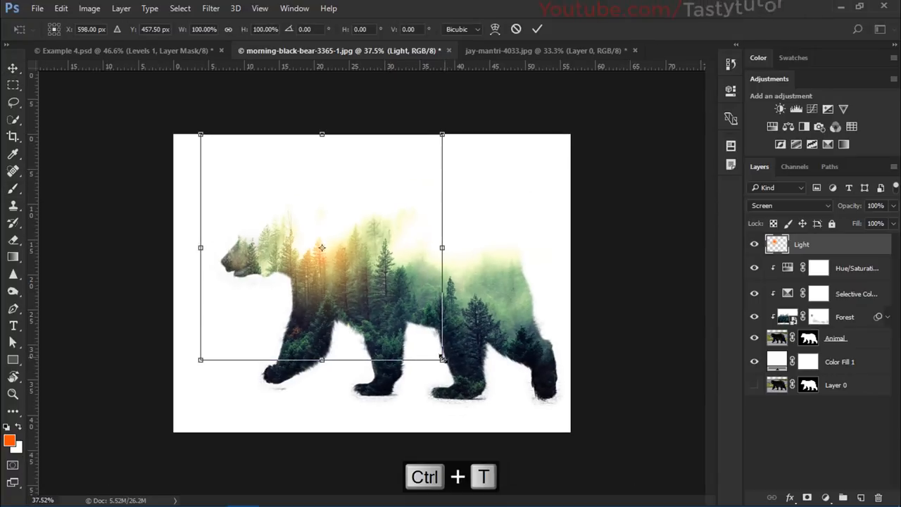
# - Scale up the orange glow, then duplicate the Light layer with Ctrl+J
pyautogui.moveTo(442, 359); pyautogui.dragTo(529, 401)
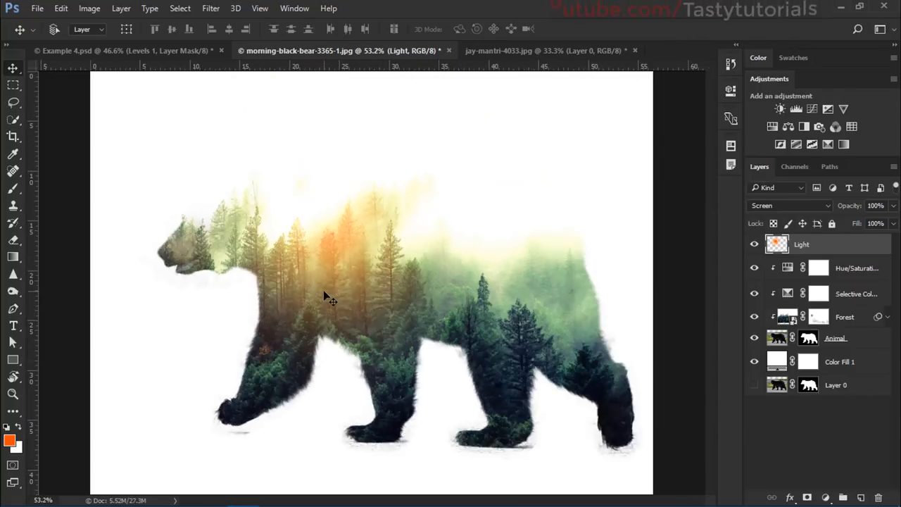
pyautogui.press('ctrl+j')
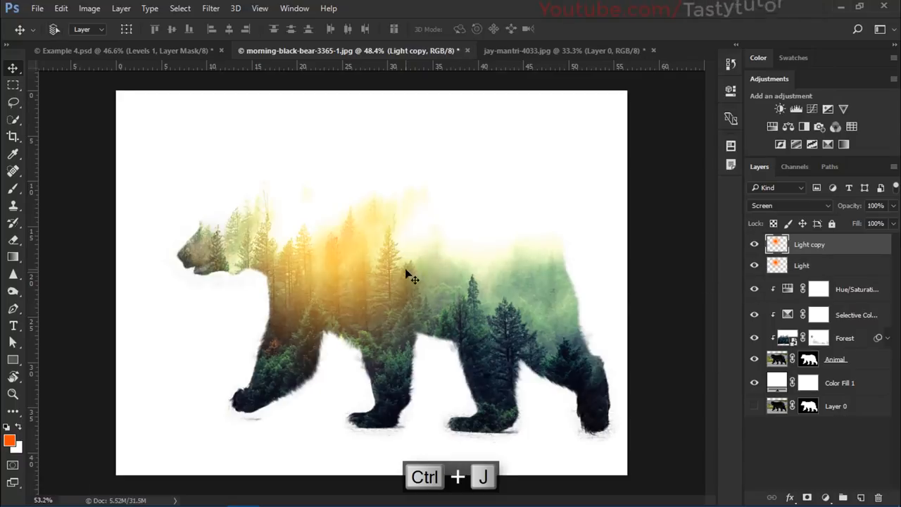
pyautogui.click(789, 206)
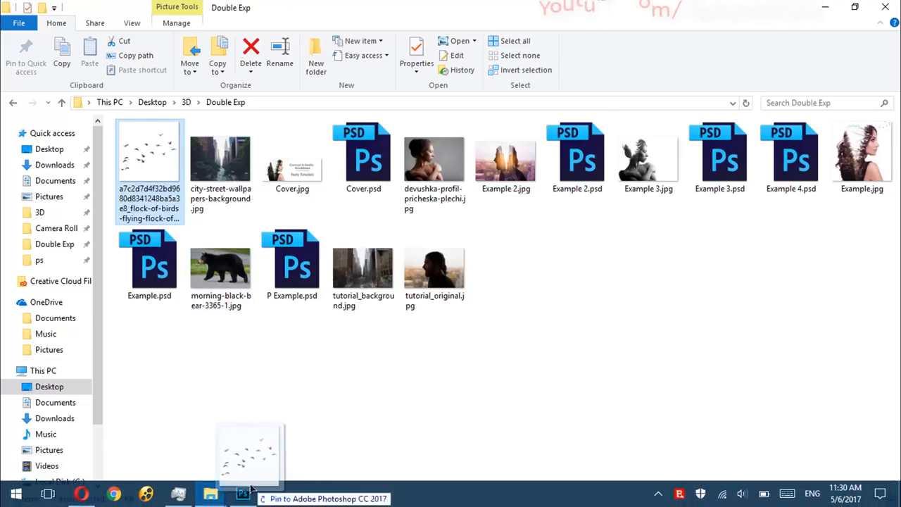
# - Drag the flock-of-birds image from the Double Exp folder into Photoshop
pyautogui.click(243, 493)
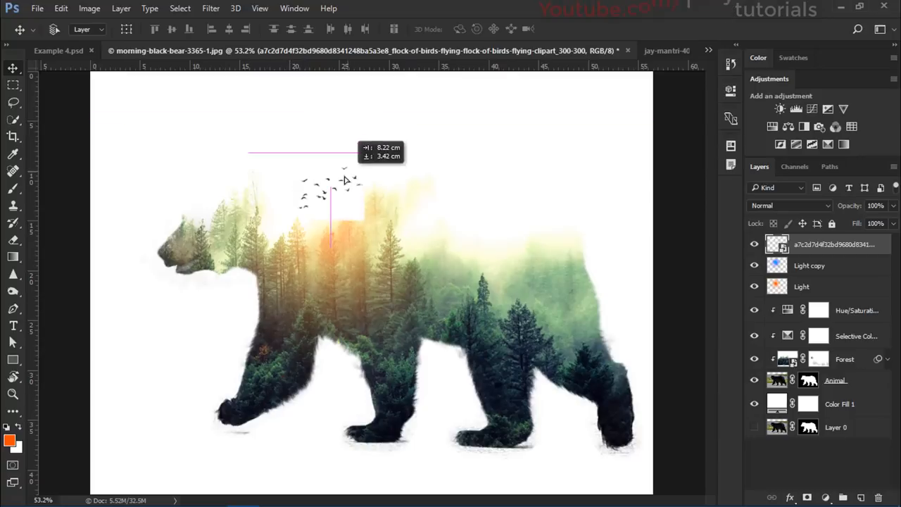
# - Set the birds layer's blend mode to Multiply to hide its white background
pyautogui.click(788, 205)
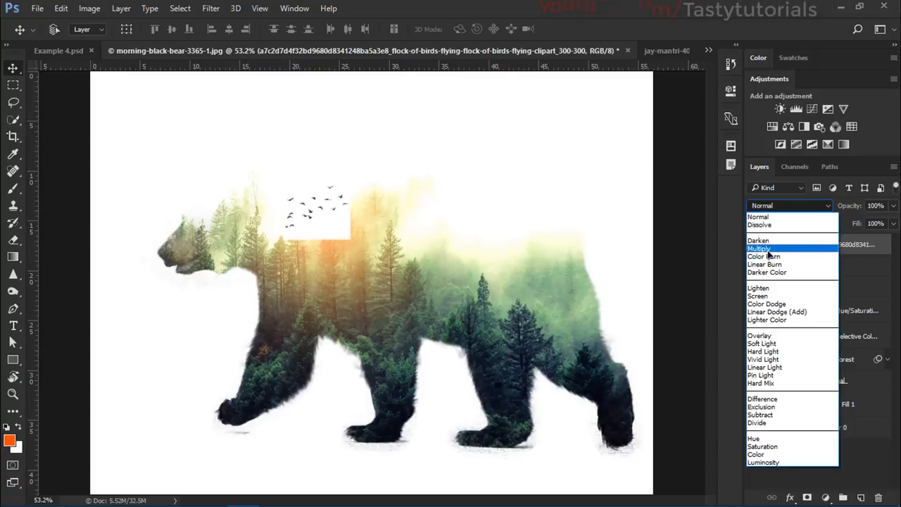
pyautogui.click(760, 248)
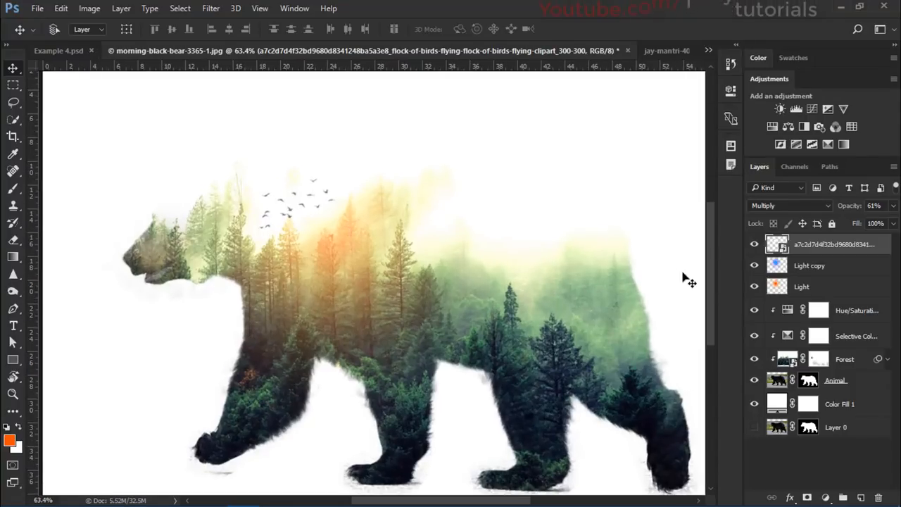
pyautogui.moveTo(407, 270)
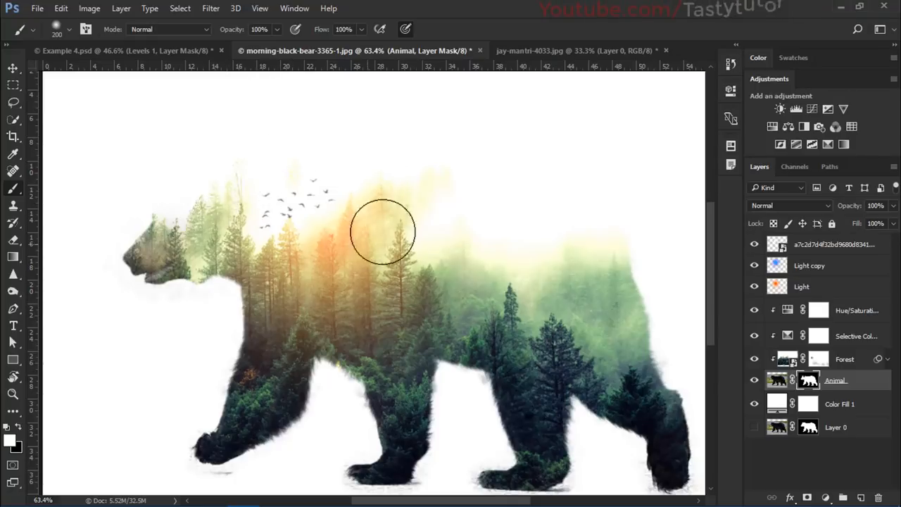
pyautogui.moveTo(609, 255)
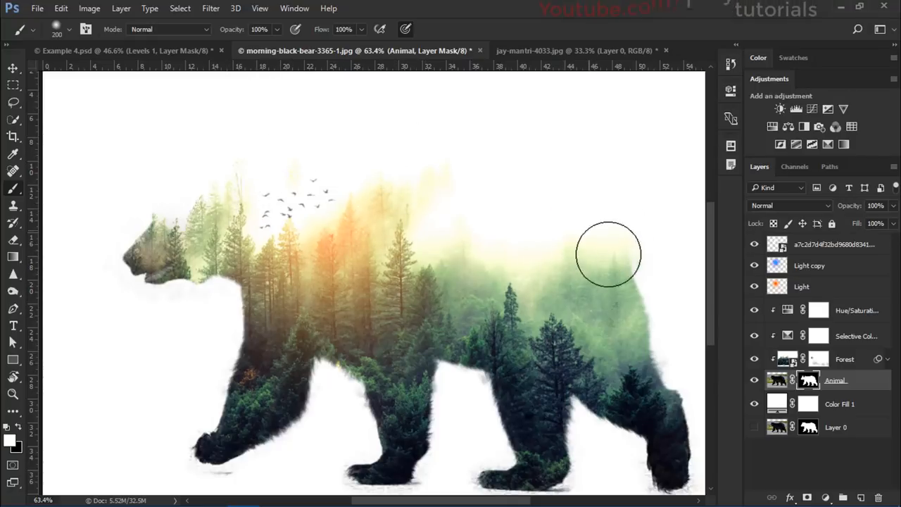